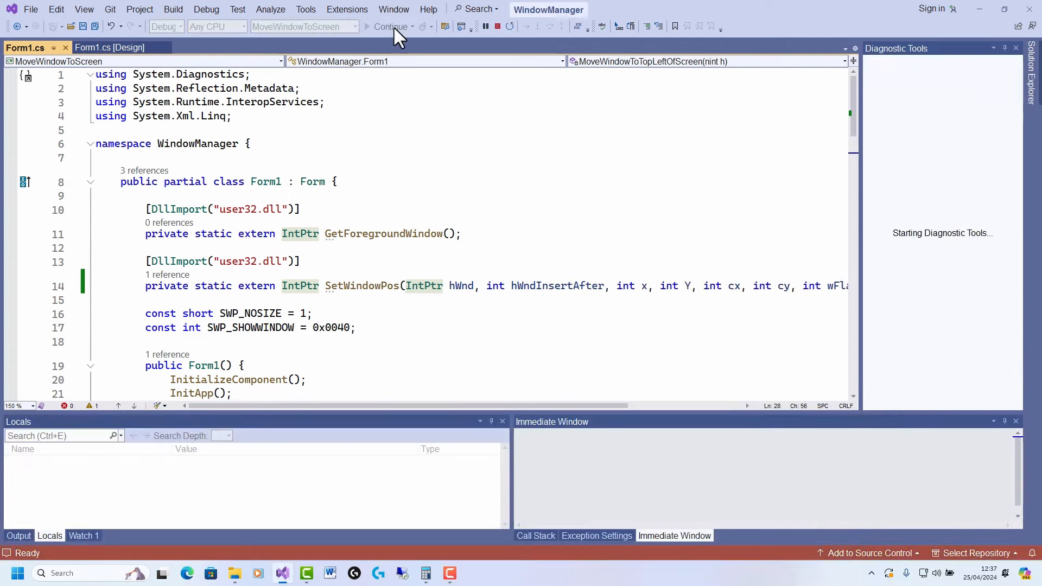
Step: Move the running WindowManager form aside and choose \\.\DISPLAY2 as the destination display
click(391, 27)
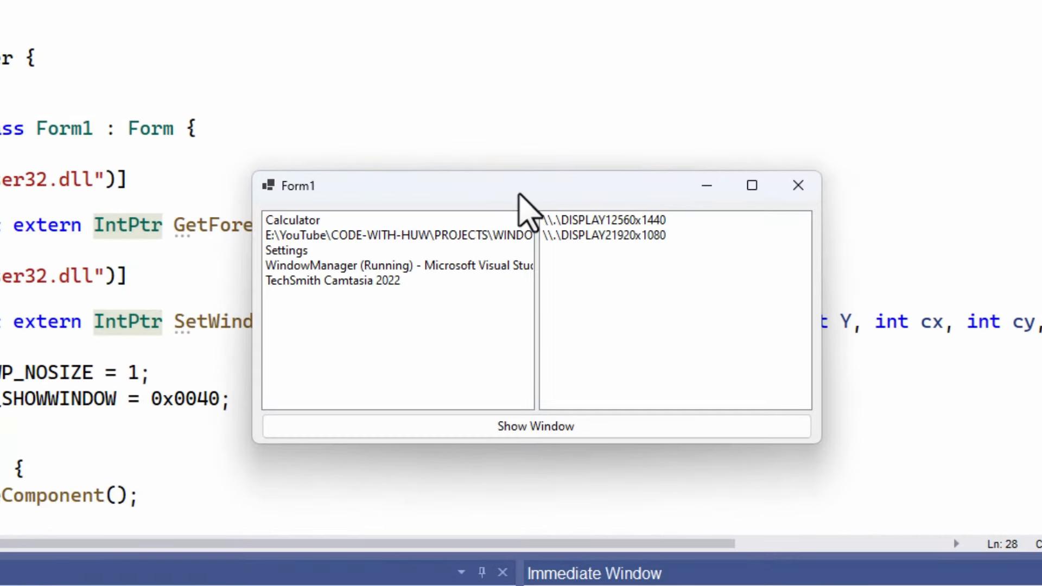
drag(524, 186, 332, 93)
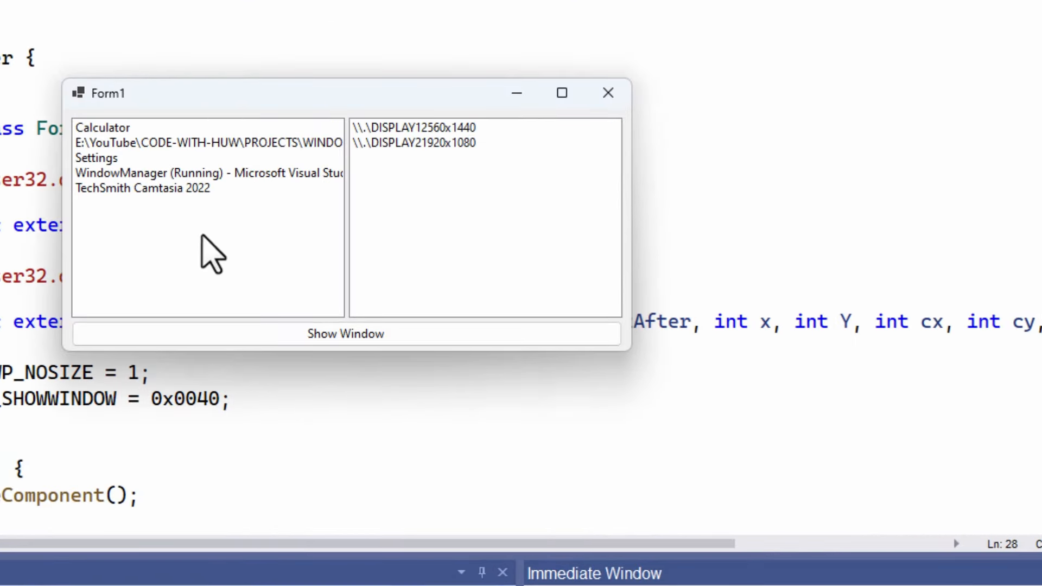
mouse_move(212, 219)
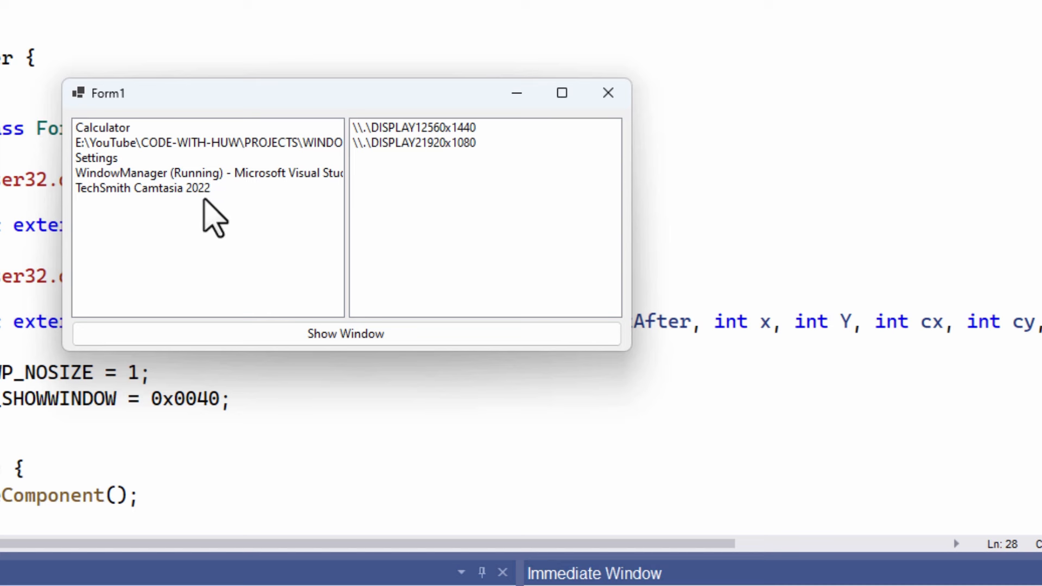
mouse_move(424, 212)
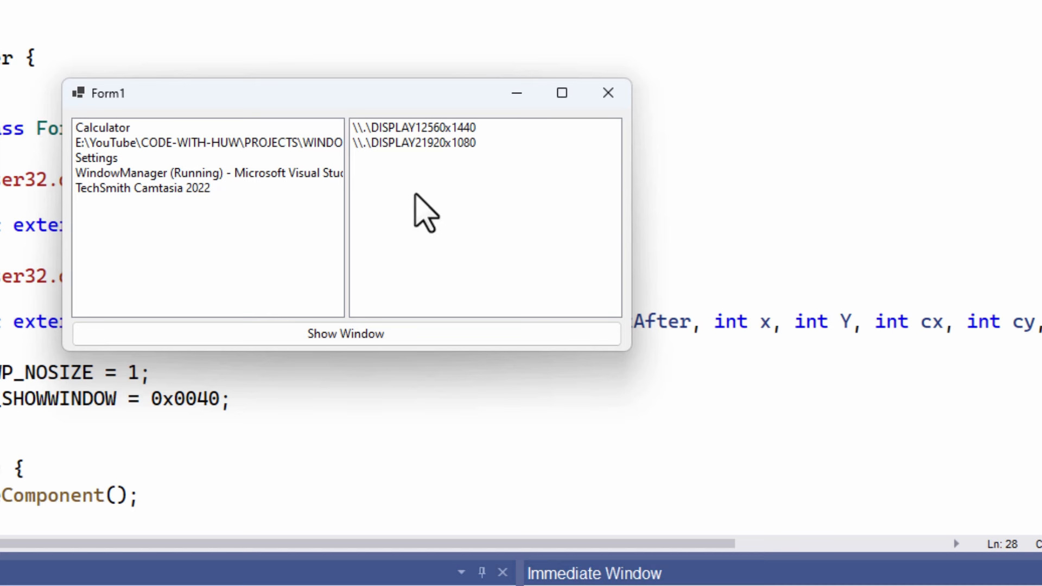
mouse_move(454, 165)
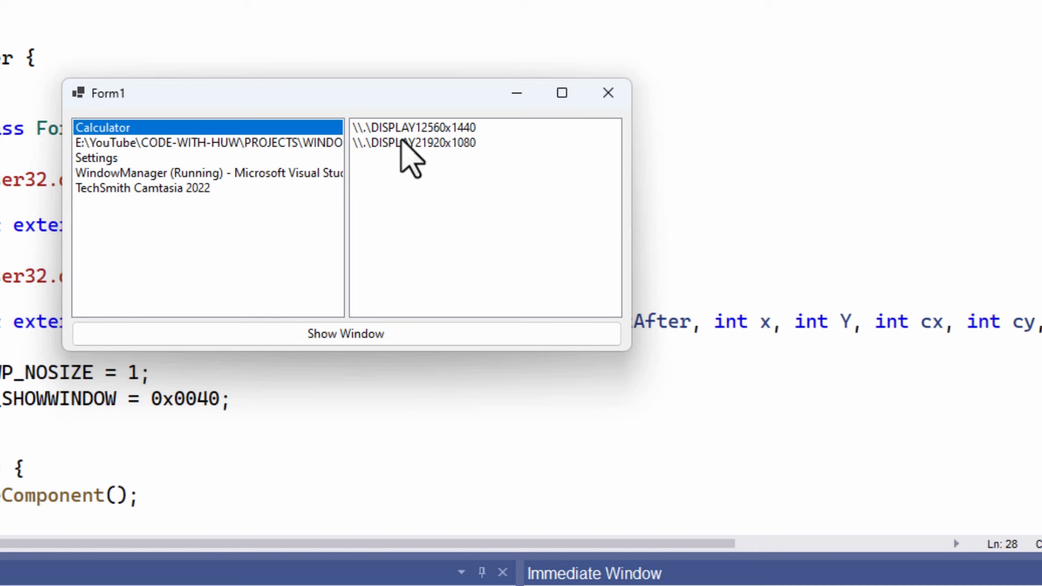
click(412, 142)
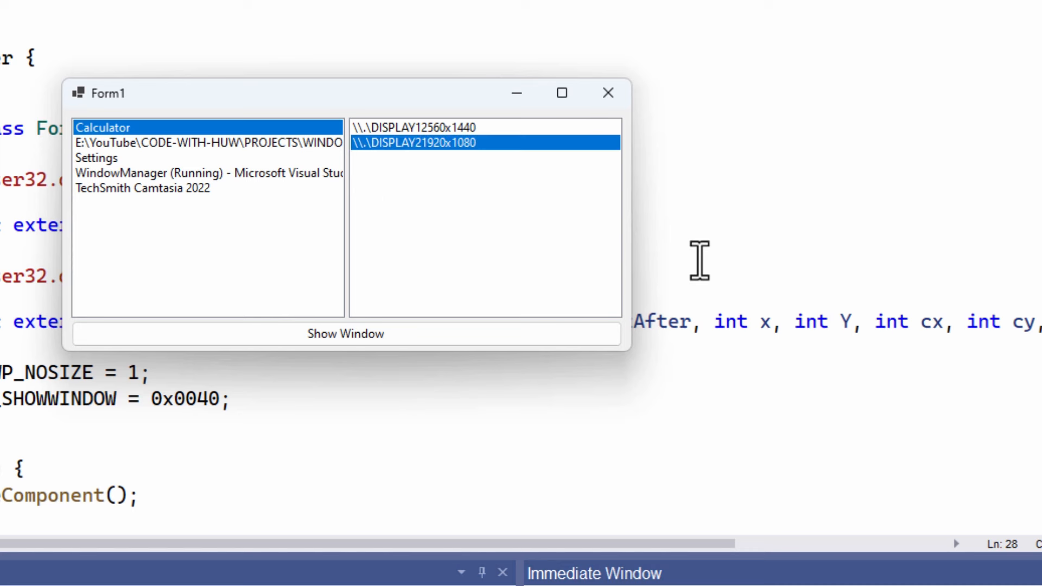
mouse_move(659, 286)
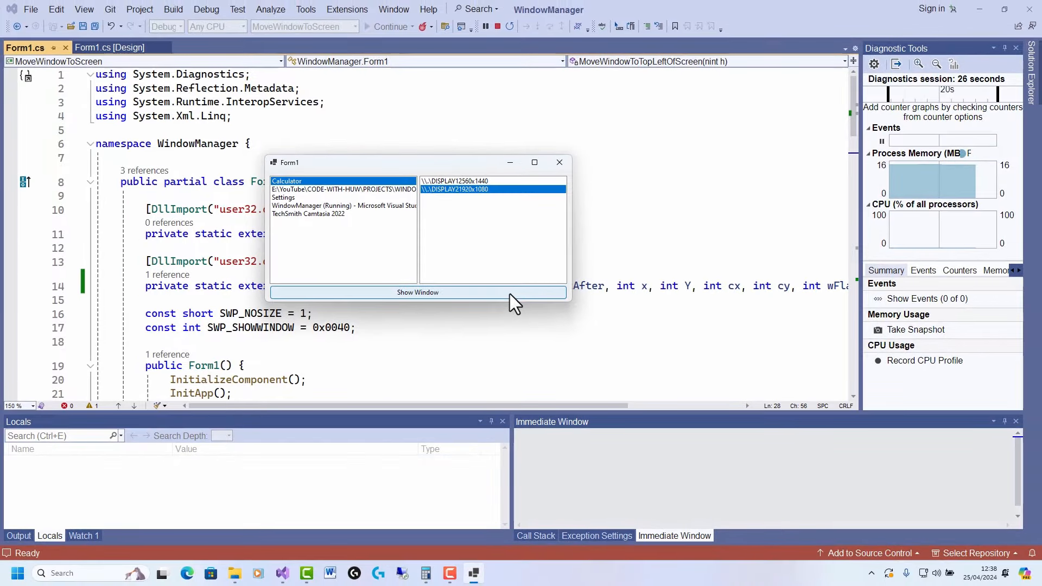
Step: Move Calculator to the screen's top-left corner with Show Window, then close Form1
click(418, 293)
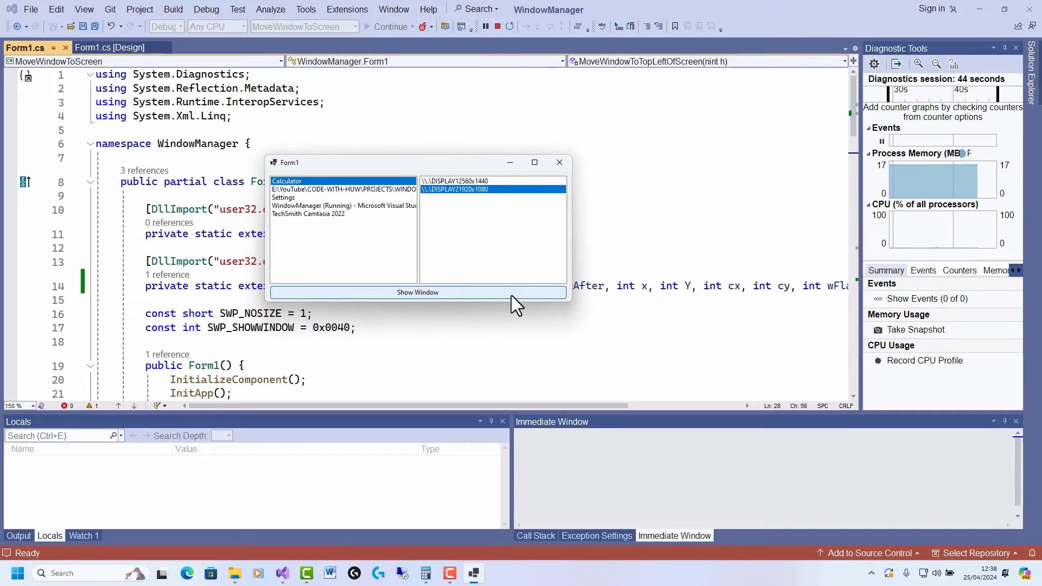
click(417, 293)
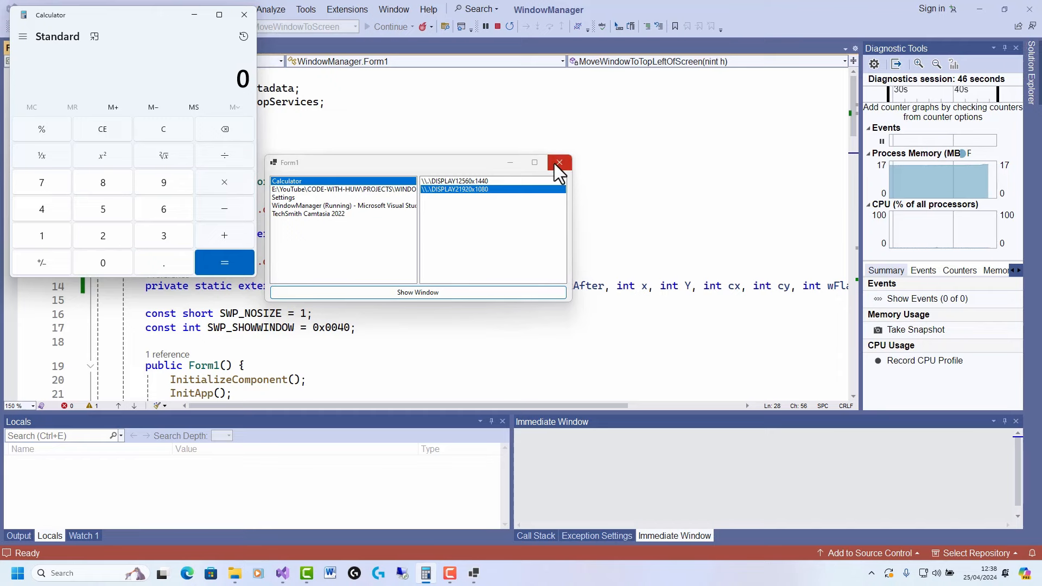
click(560, 163)
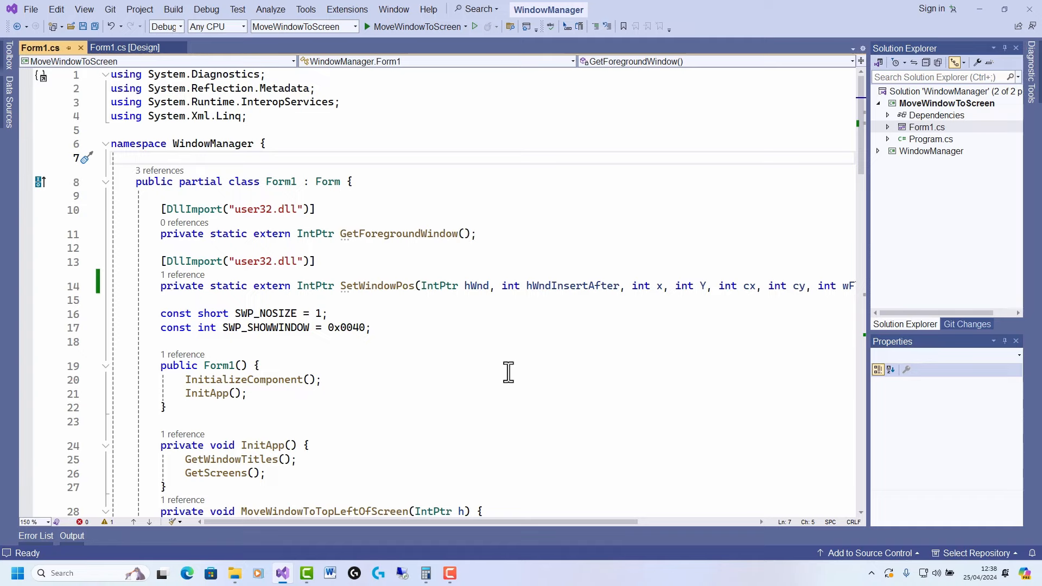
mouse_move(430, 285)
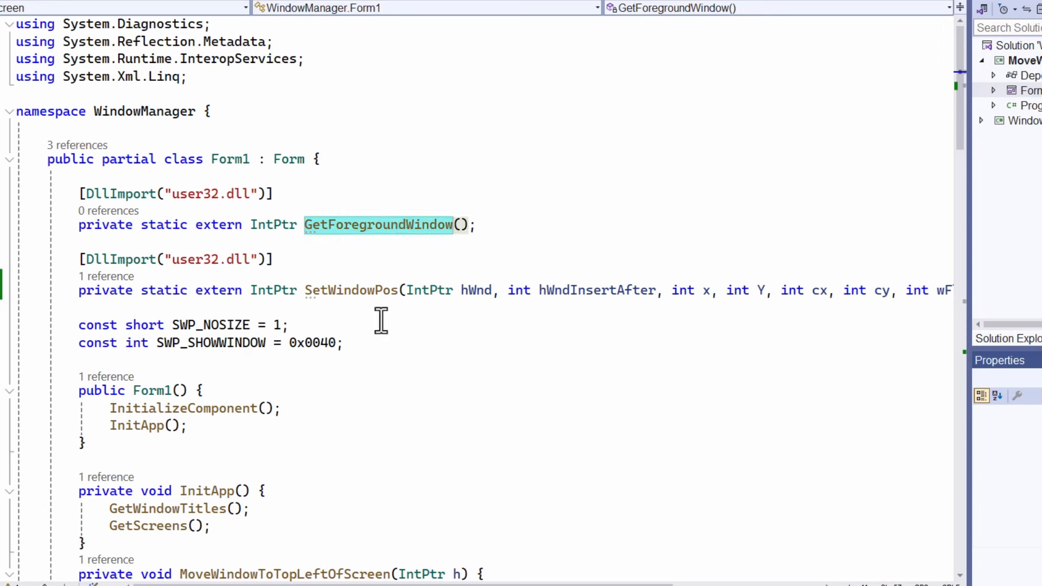
click(351, 290)
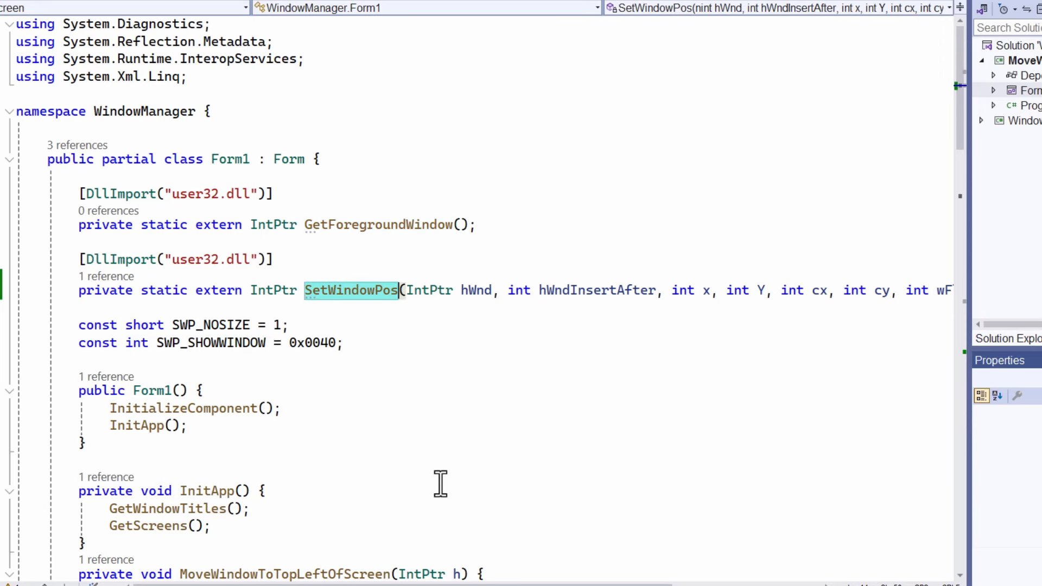
mouse_move(454, 476)
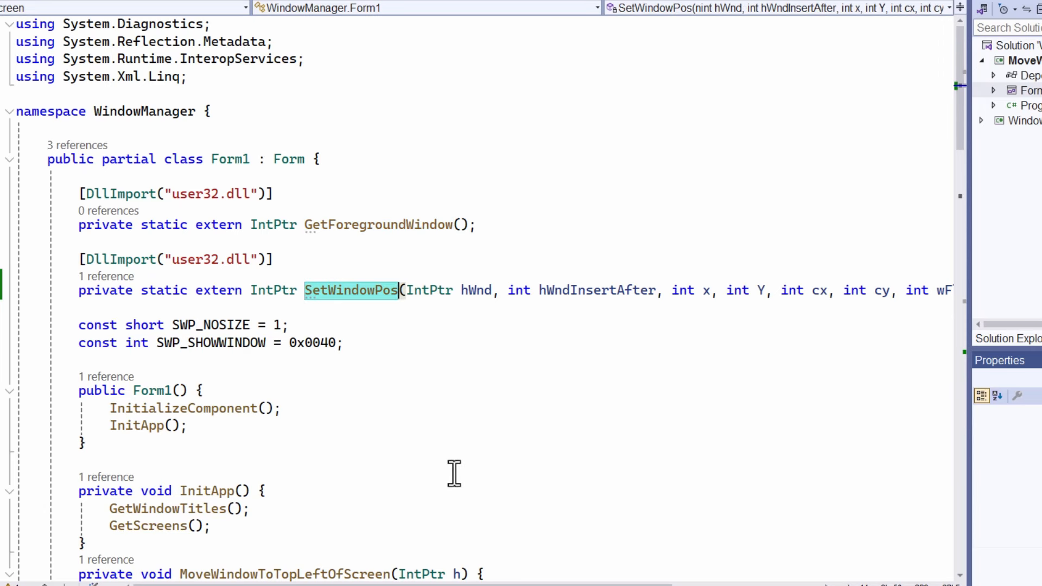
mouse_move(381, 242)
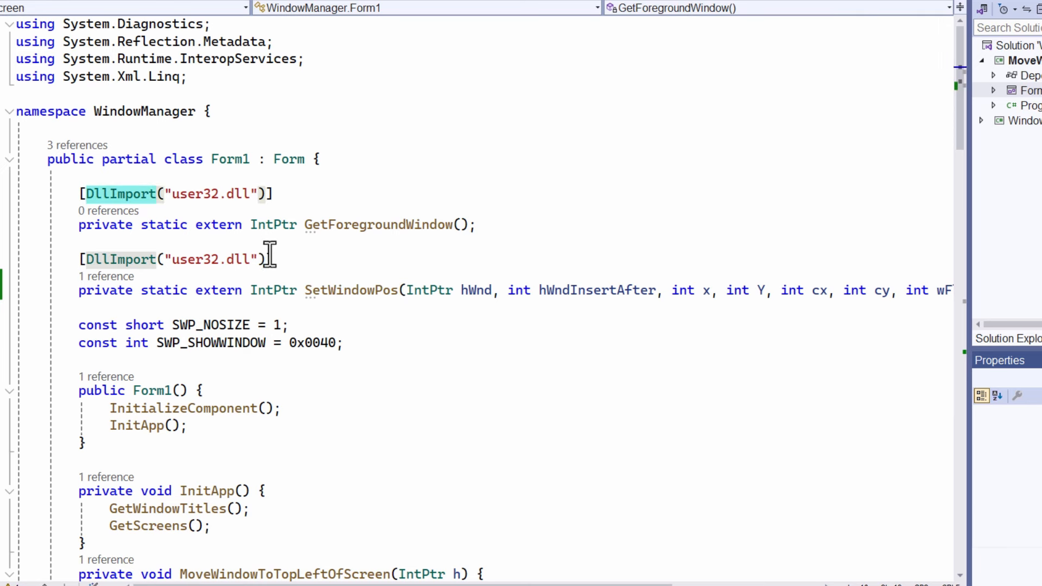
mouse_move(549, 355)
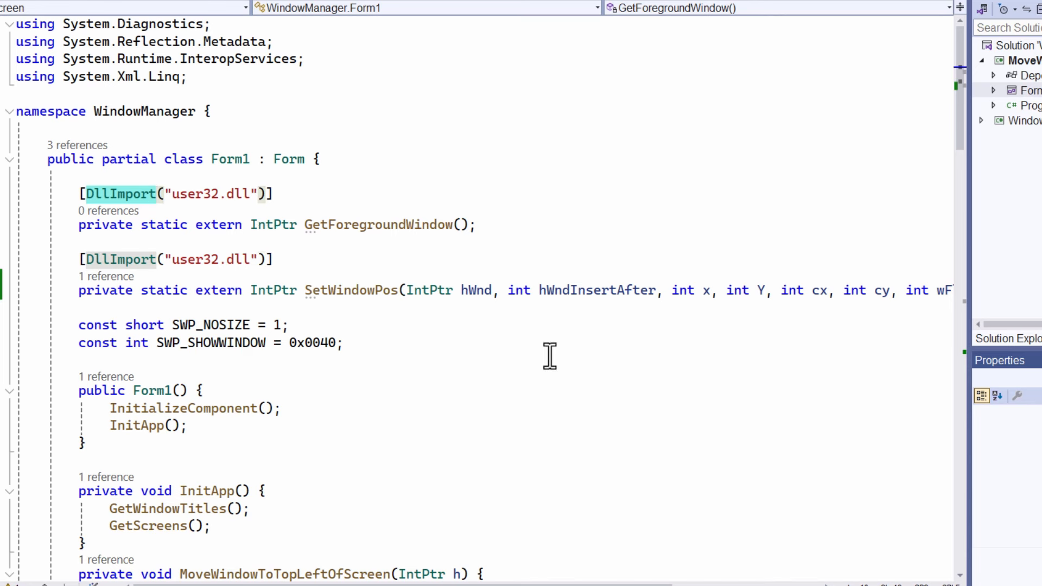
mouse_move(351, 312)
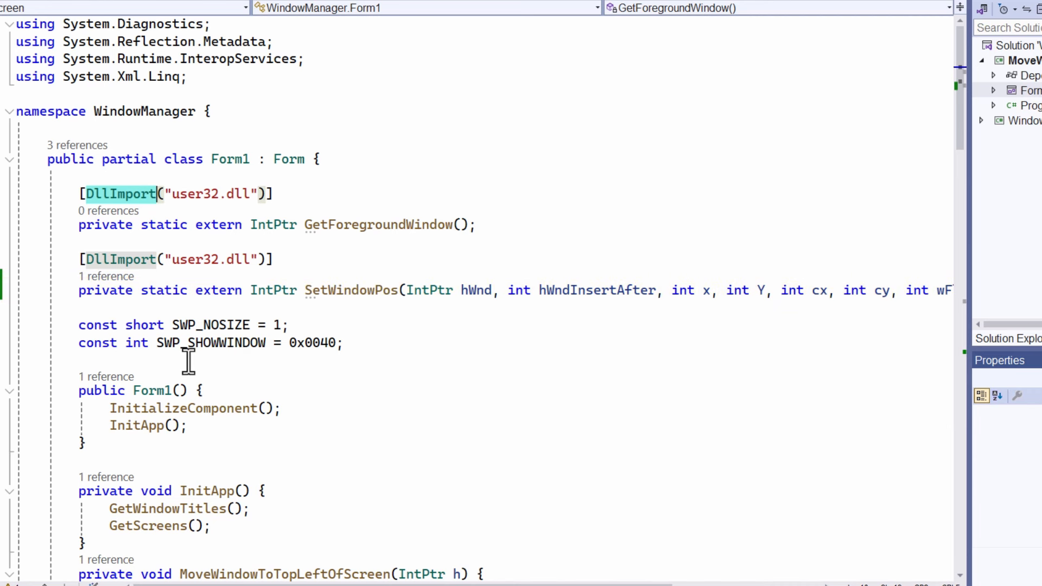
mouse_move(395, 219)
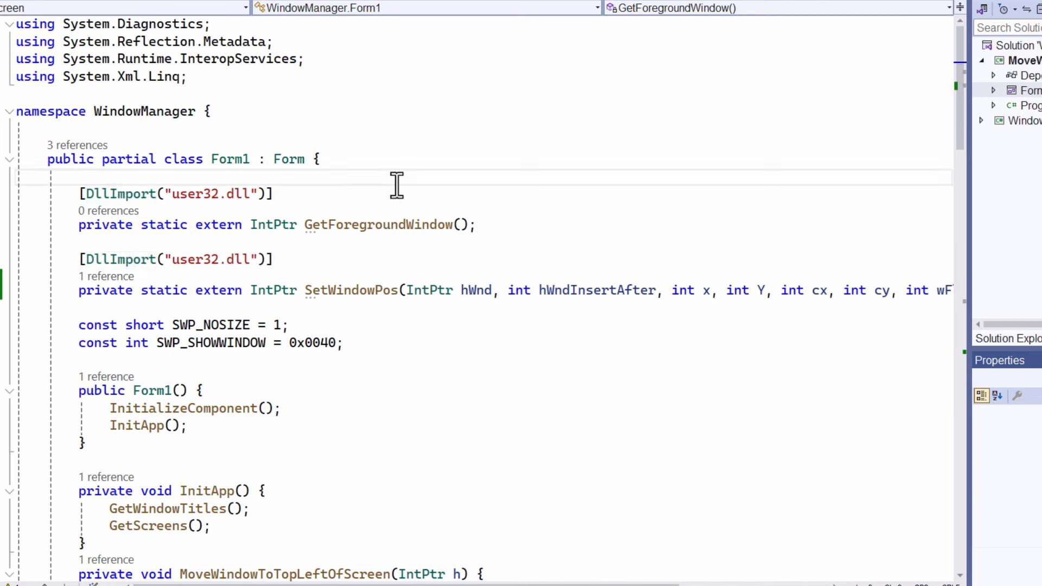
mouse_move(400, 252)
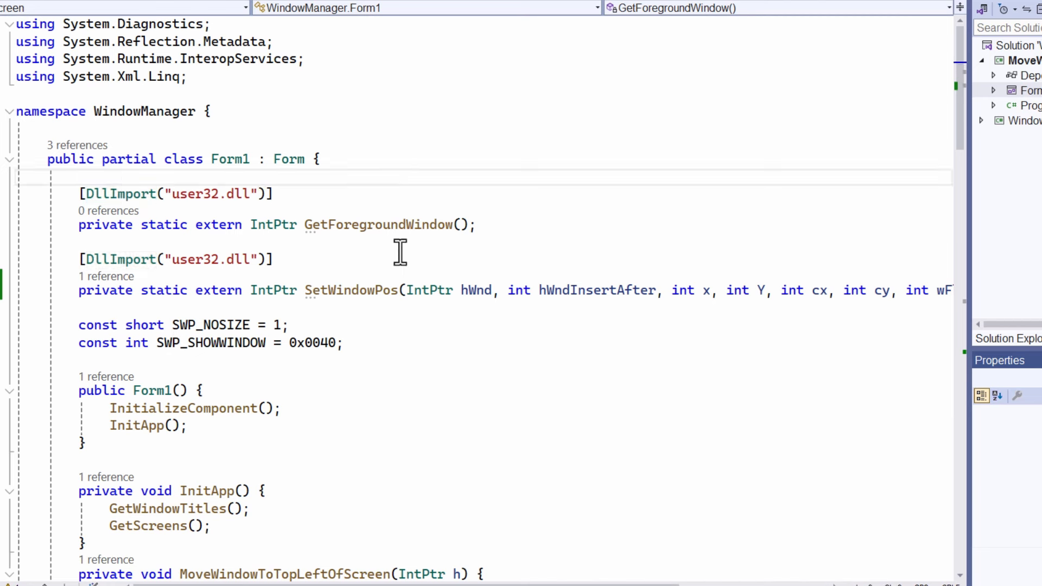
click(80, 176)
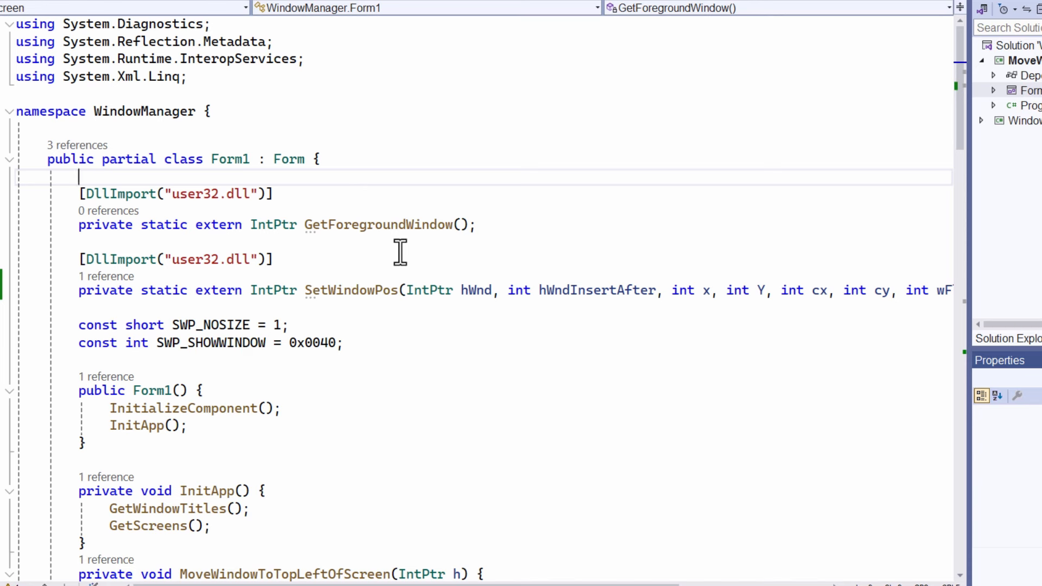
mouse_move(317, 246)
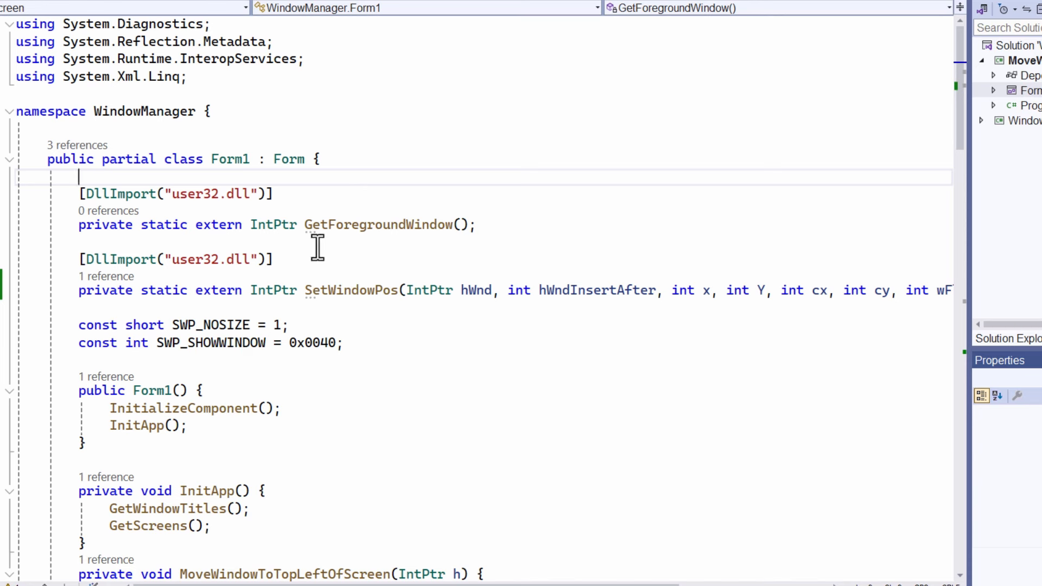
mouse_move(316, 224)
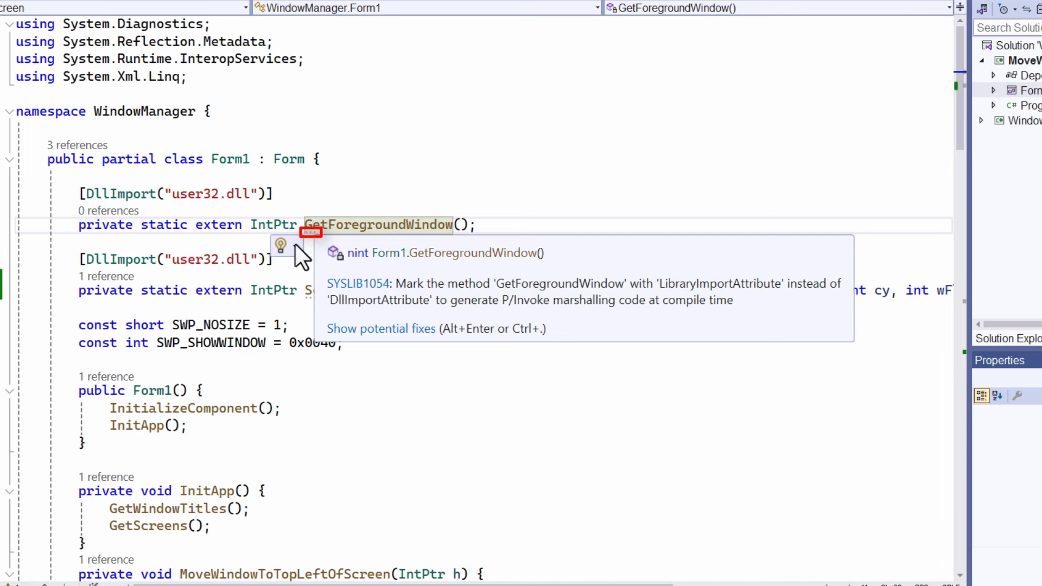
Step: Convert GetForegroundWindow and SetWindowPos from DllImport externs to LibraryImport methods
click(381, 328)
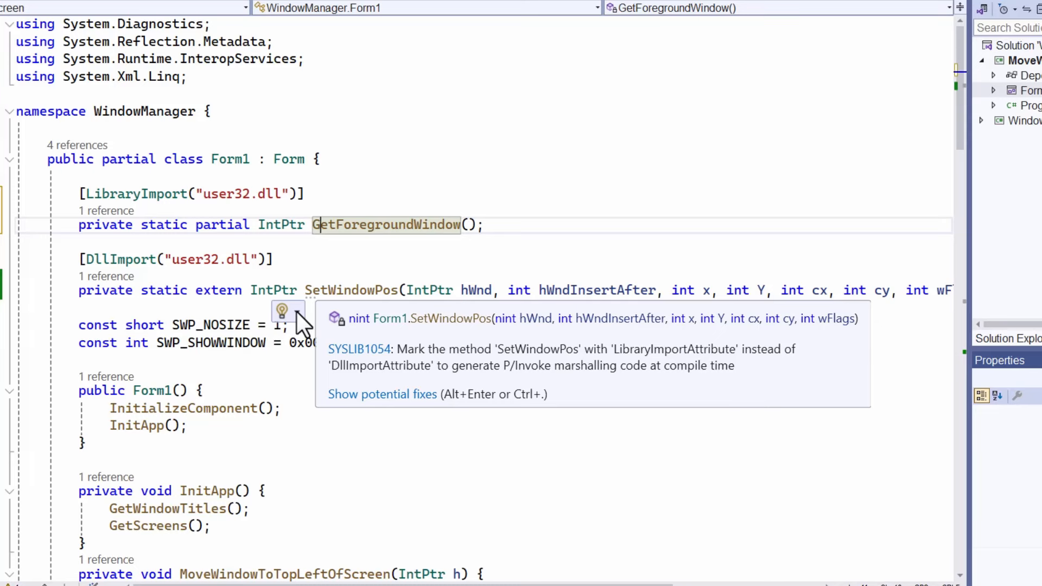
click(382, 394)
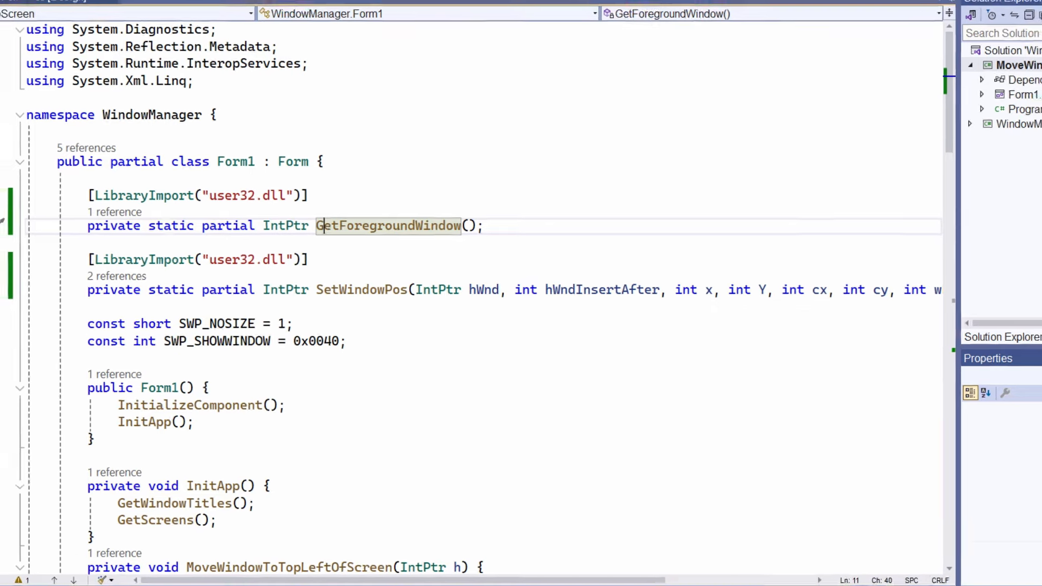
Step: Rebuild and run the project, declining to run the last successful build
click(474, 26)
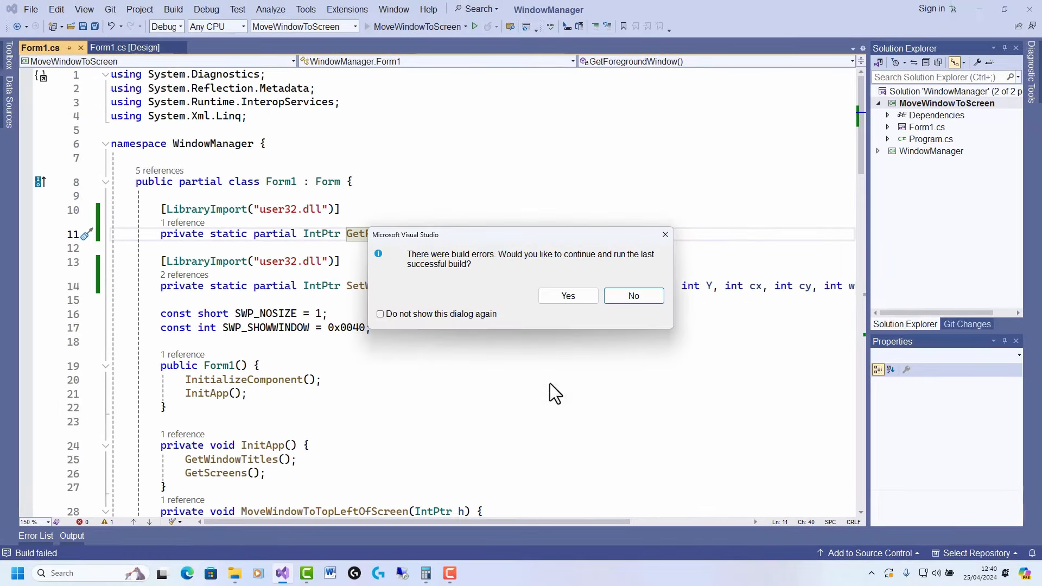
mouse_move(633, 295)
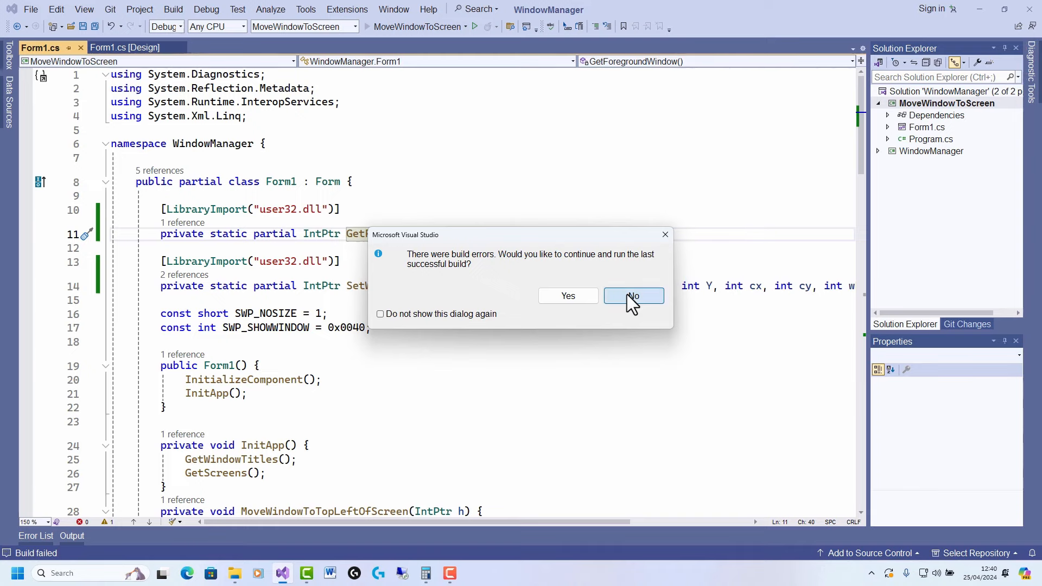
click(632, 296)
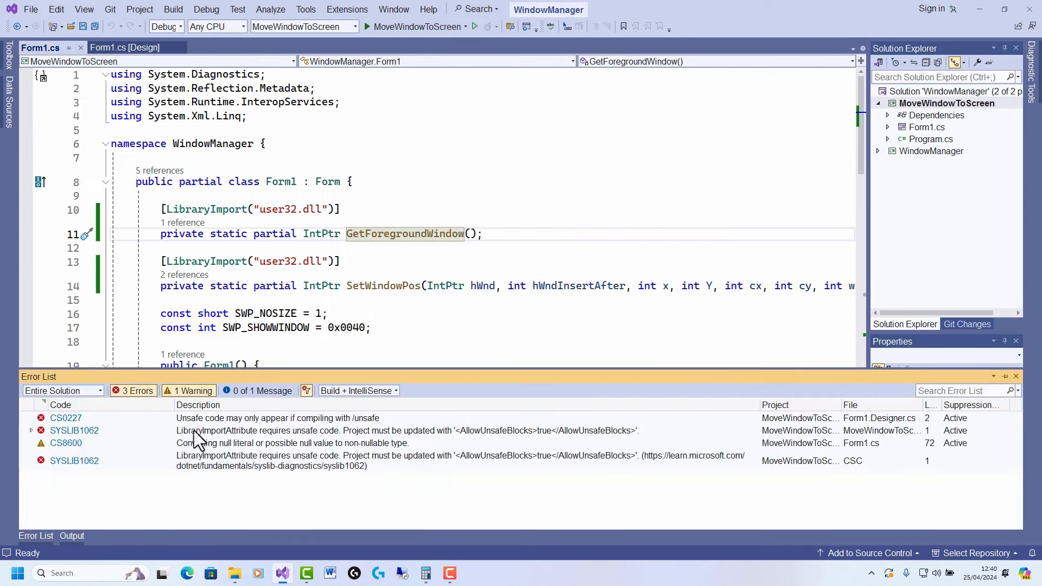
mouse_move(244, 435)
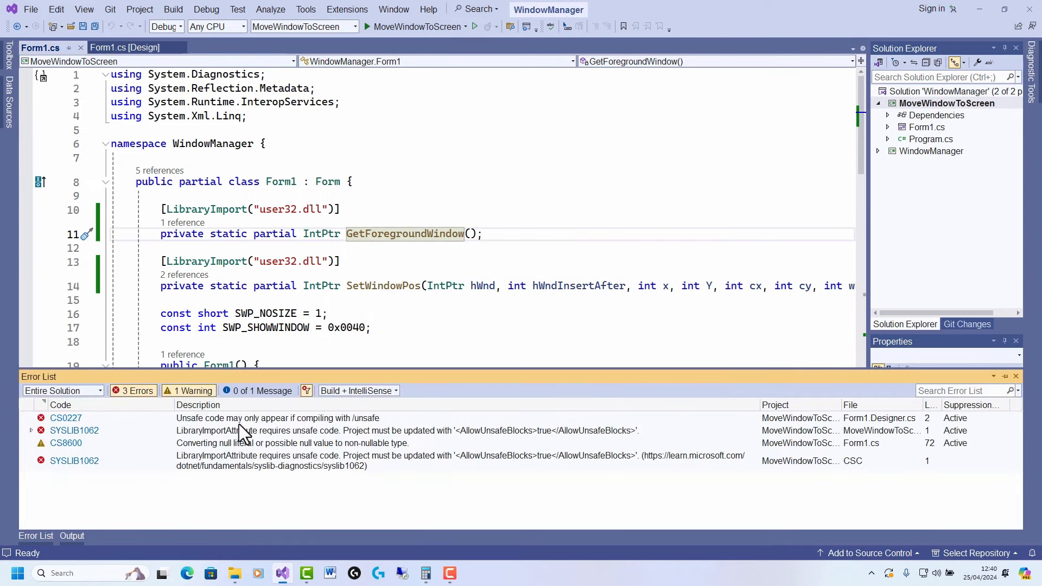
mouse_move(437, 488)
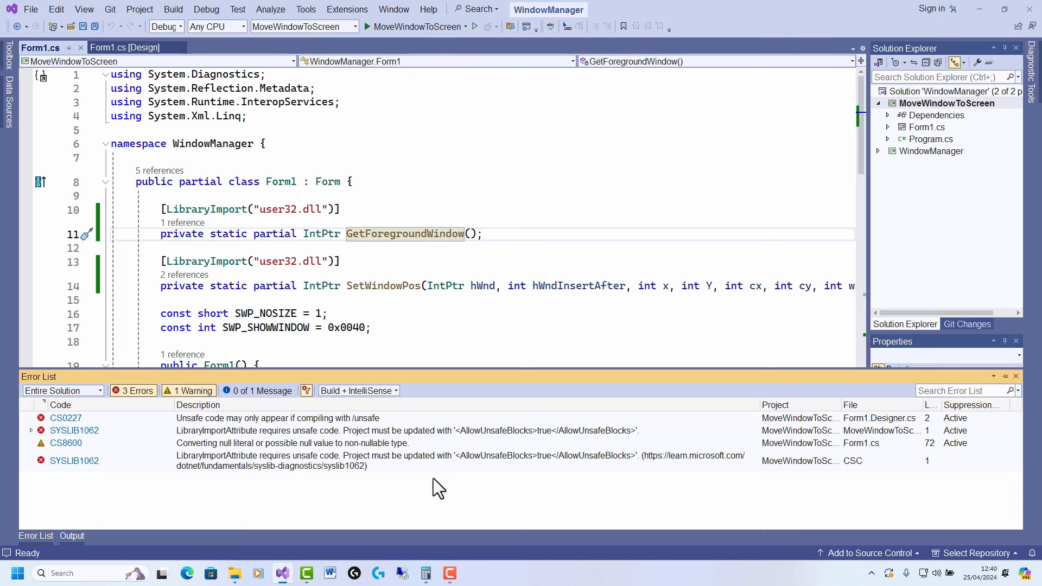
mouse_move(449, 172)
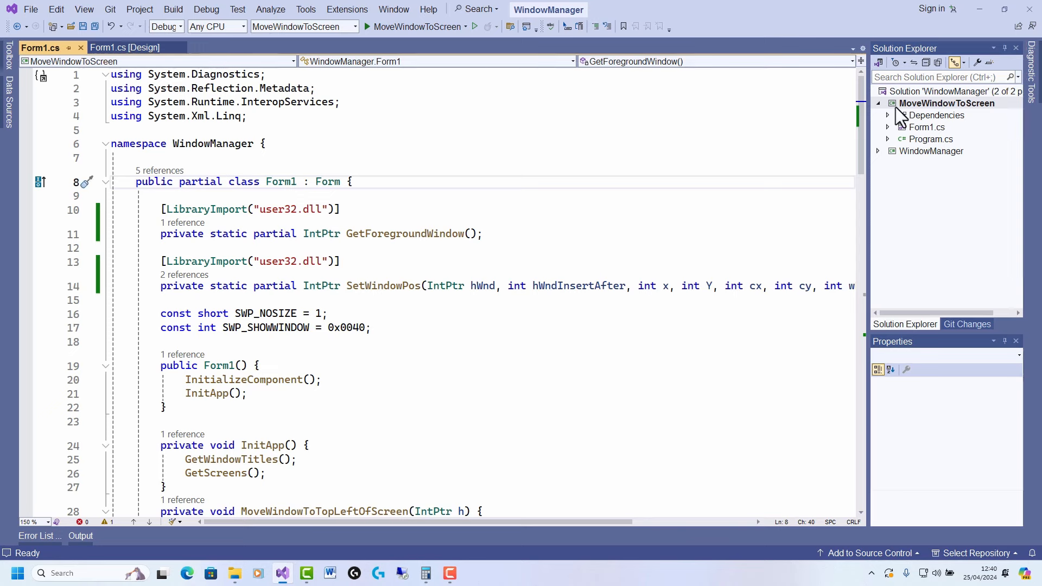
Step: Tick Allow unsafe code in MoveWindowToScreen's Build settings, save, then run and close Form1
click(946, 103)
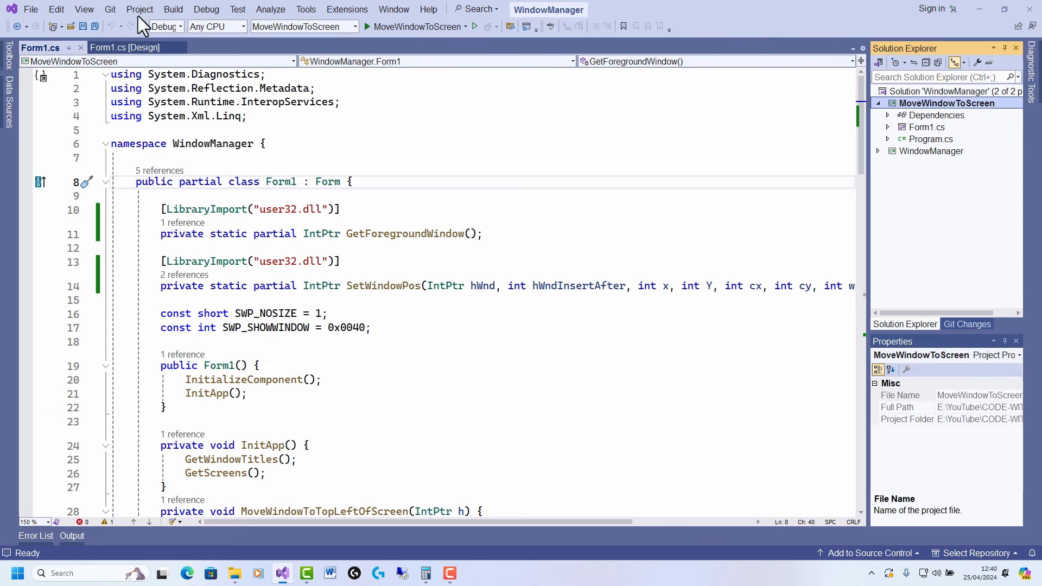
click(139, 8)
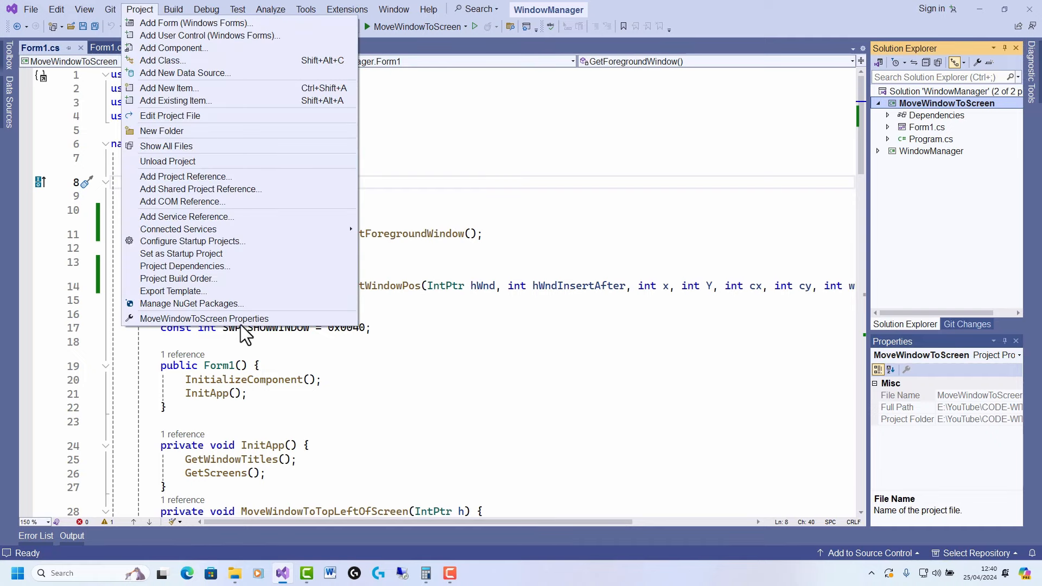
click(204, 319)
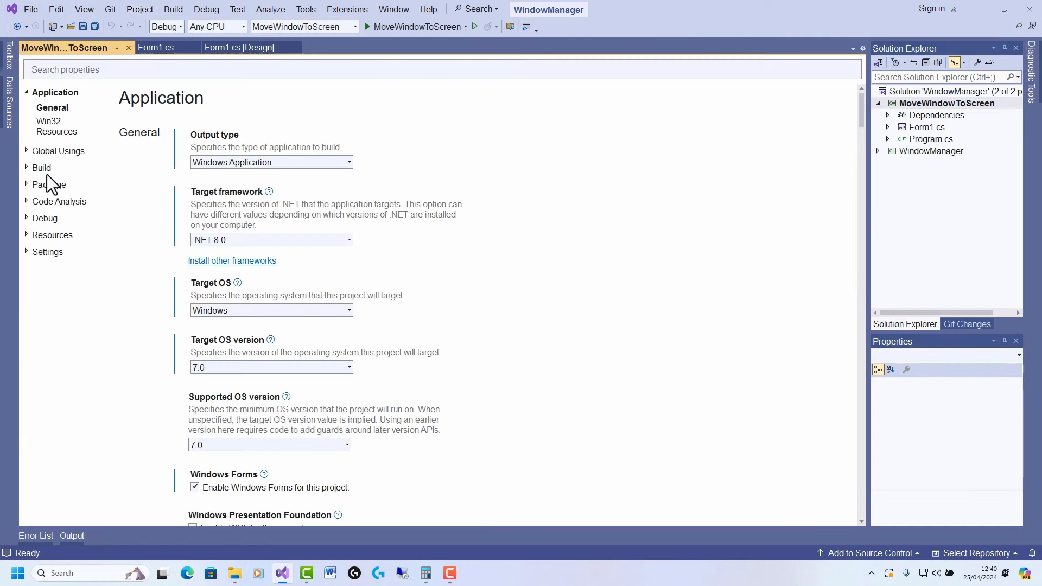
click(42, 168)
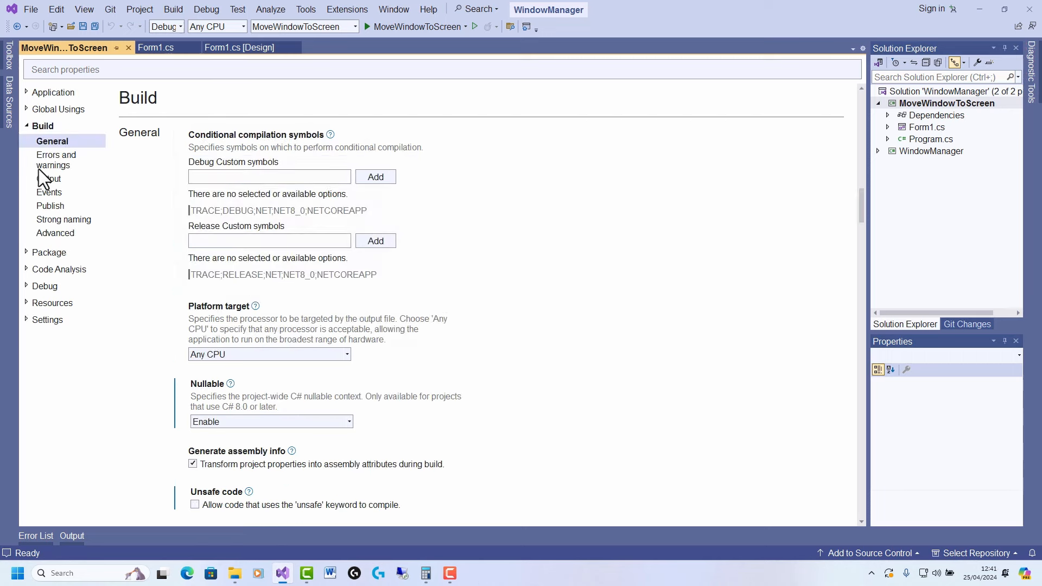
scroll(down, 3)
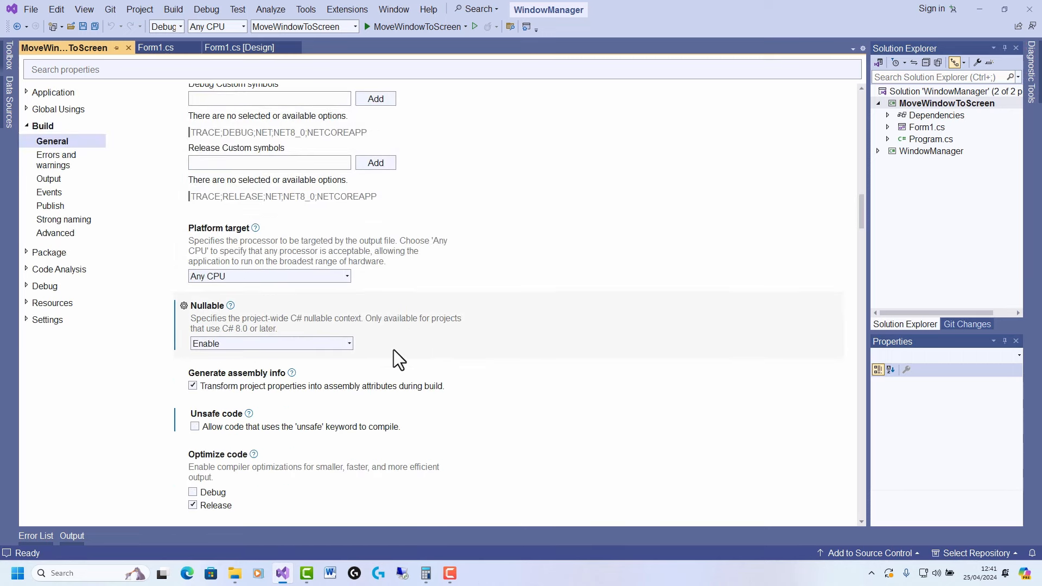
scroll(down, 3)
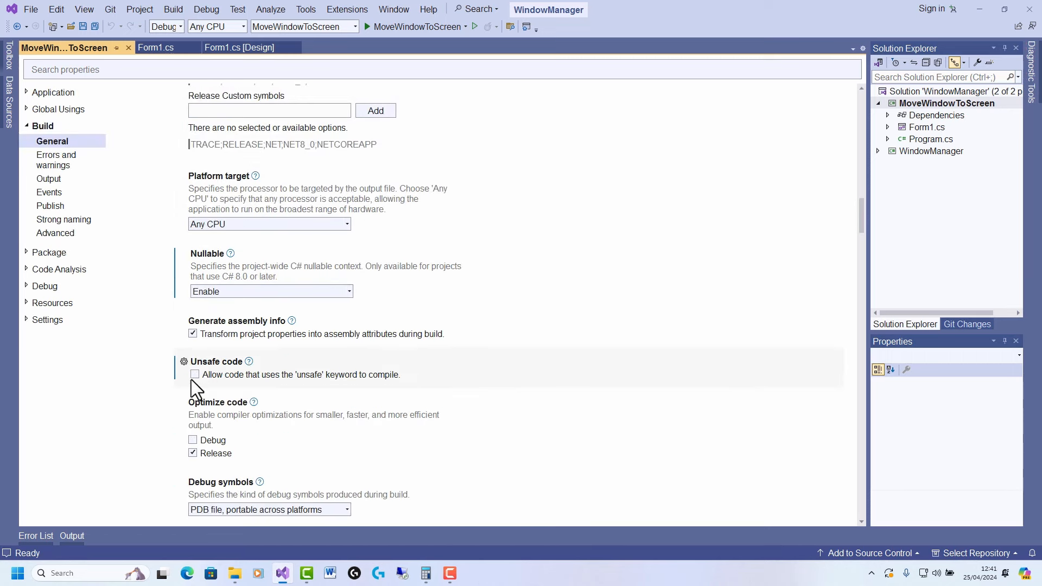
click(195, 374)
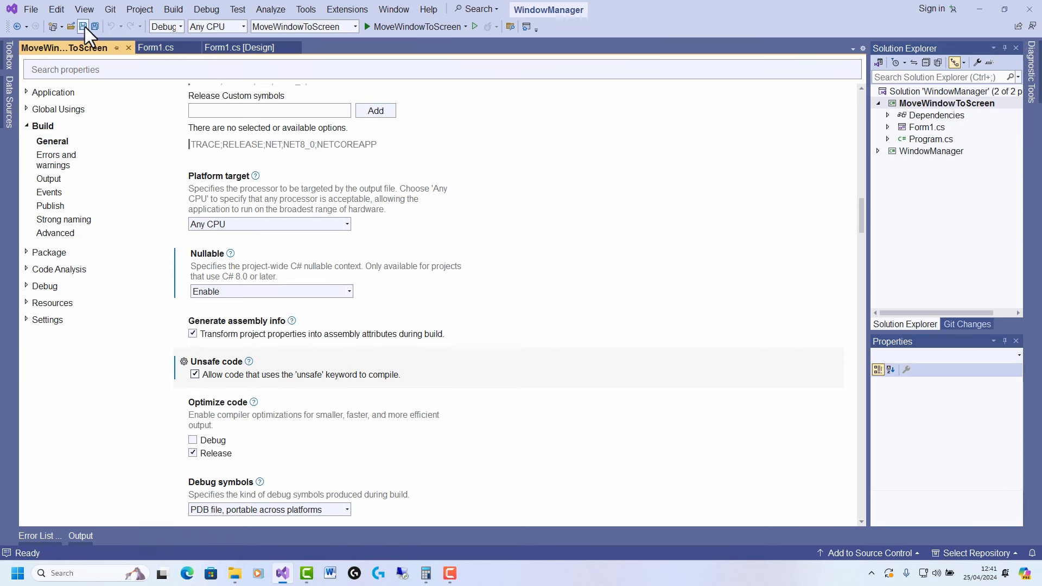
click(156, 48)
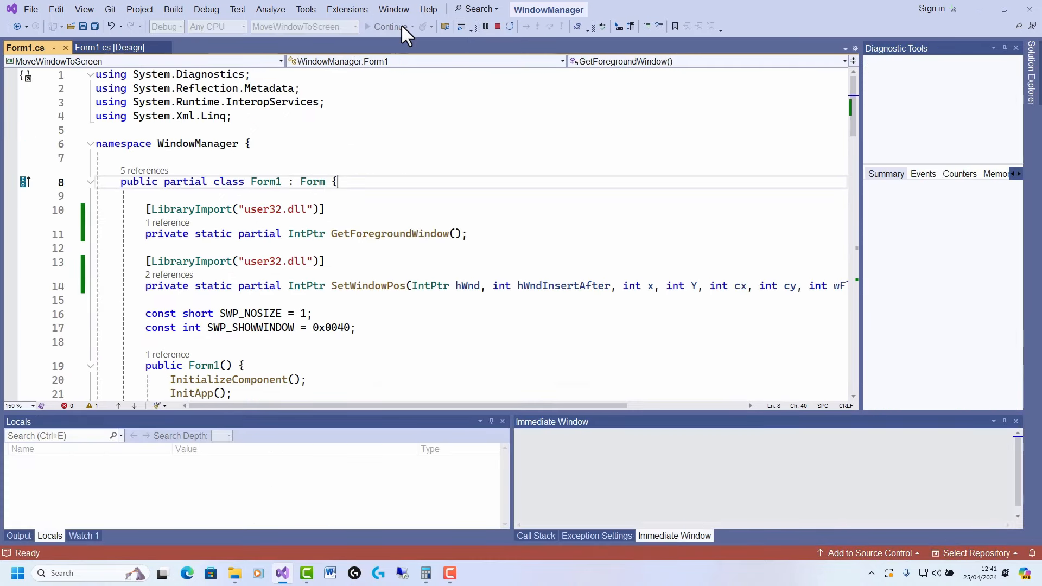
click(388, 27)
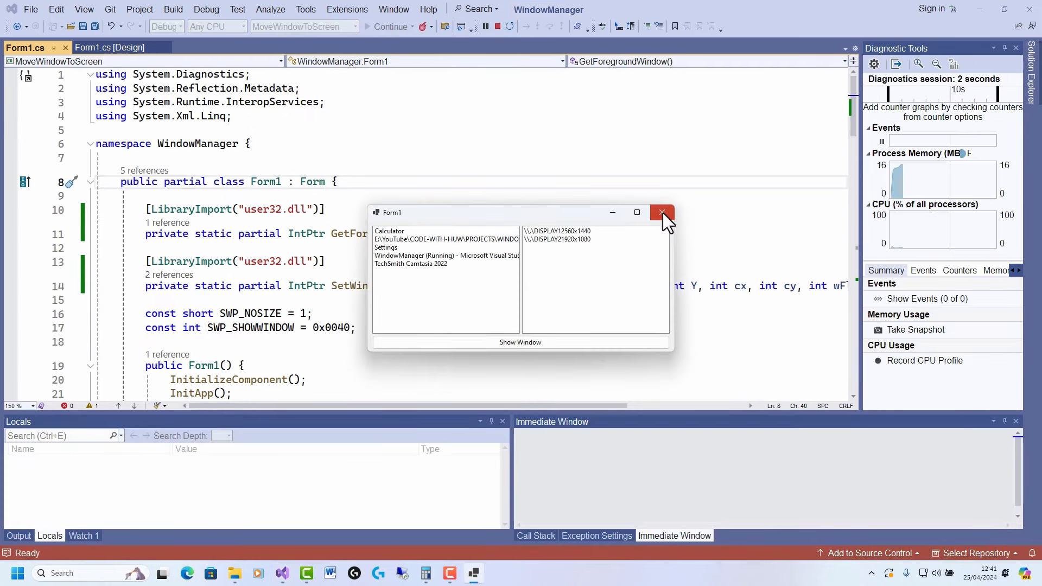
click(662, 212)
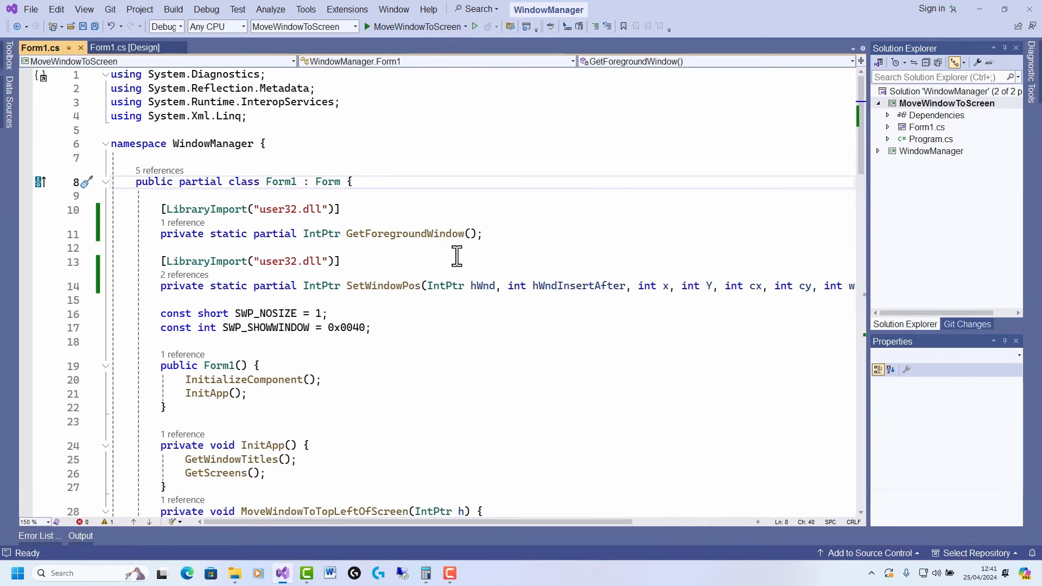
mouse_move(504, 267)
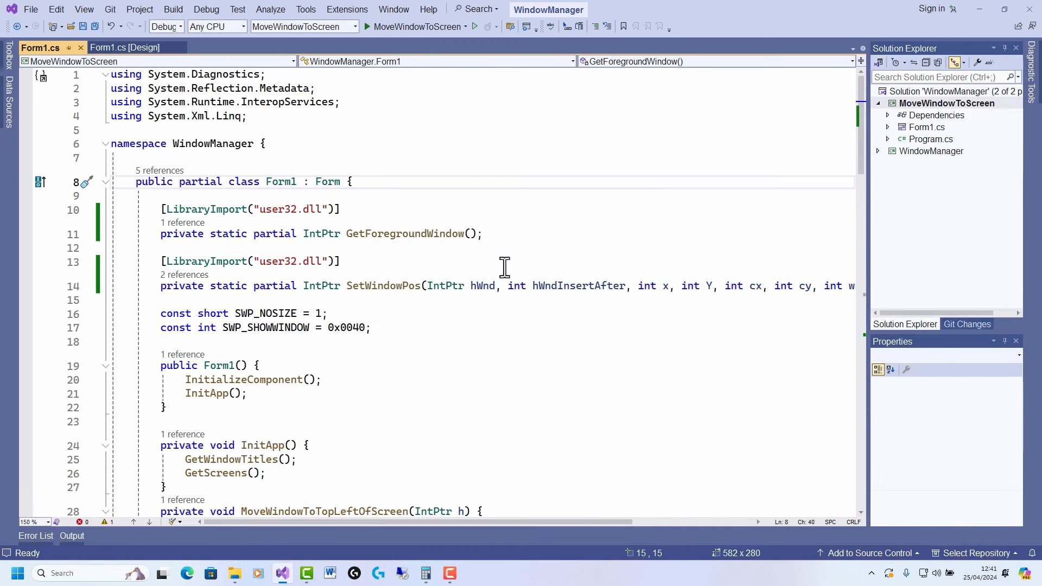
scroll(down, 3)
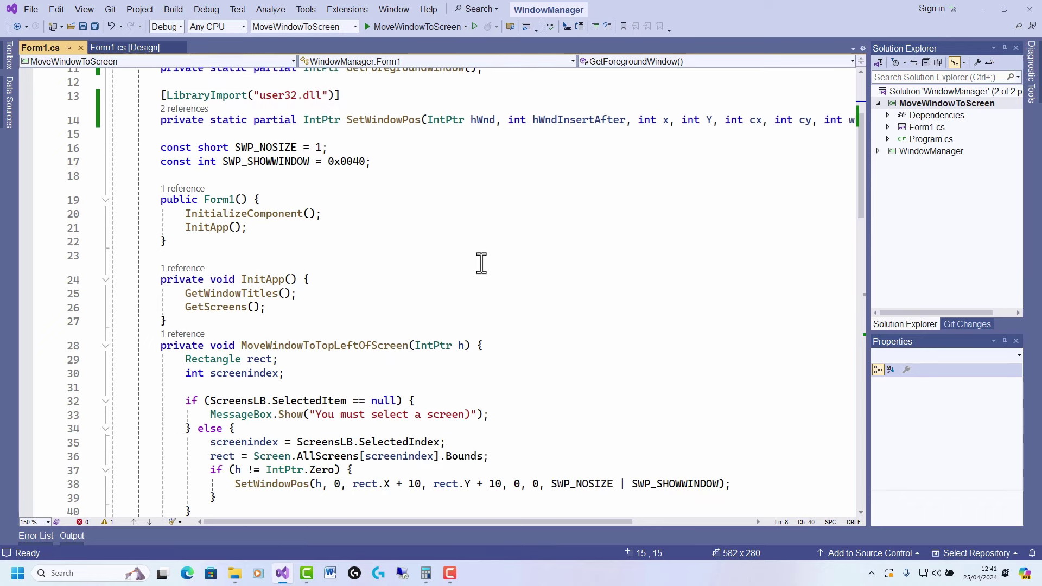
mouse_move(471, 258)
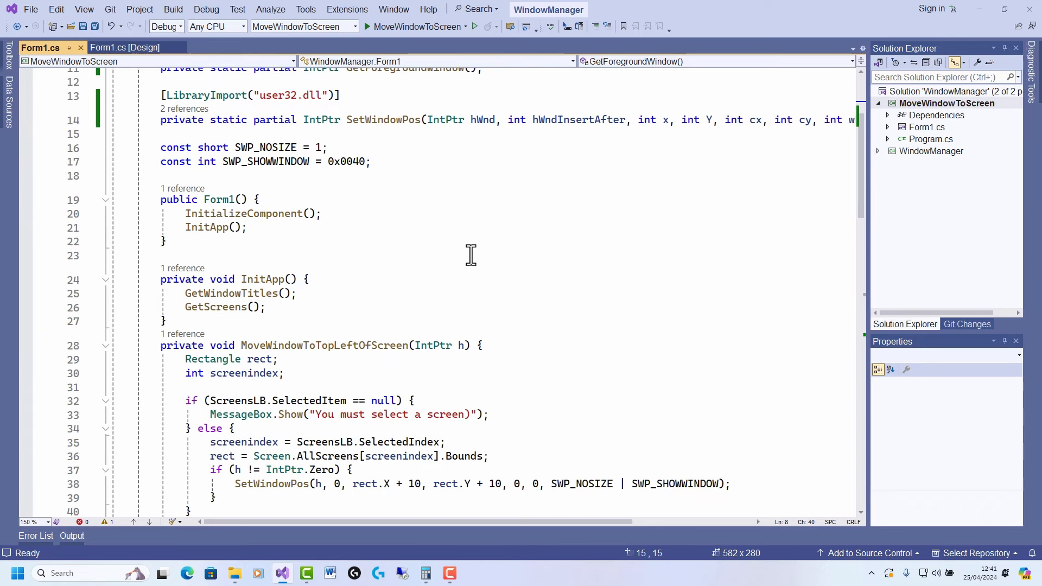
mouse_move(437, 405)
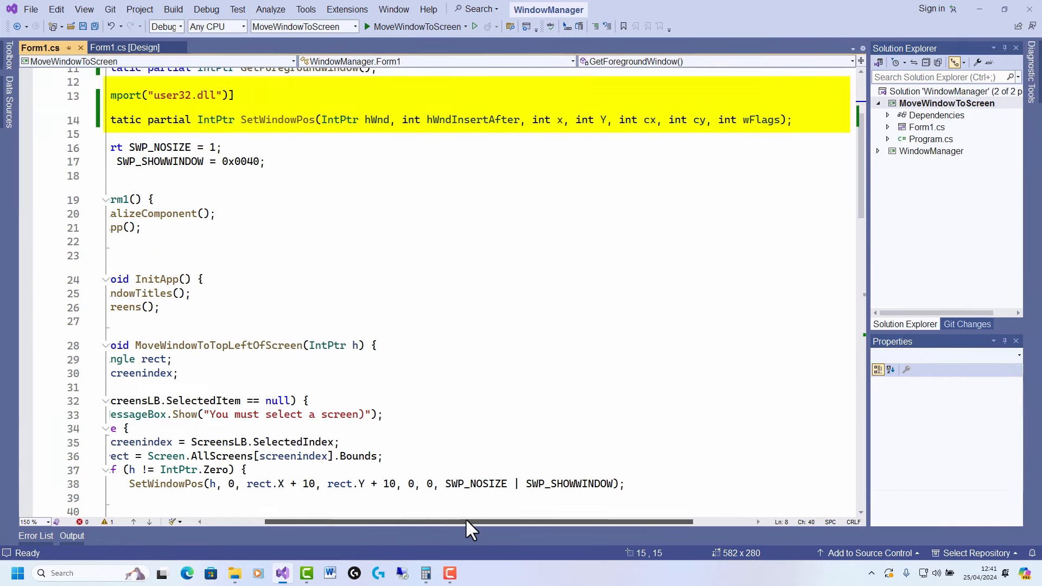
scroll(up, 3)
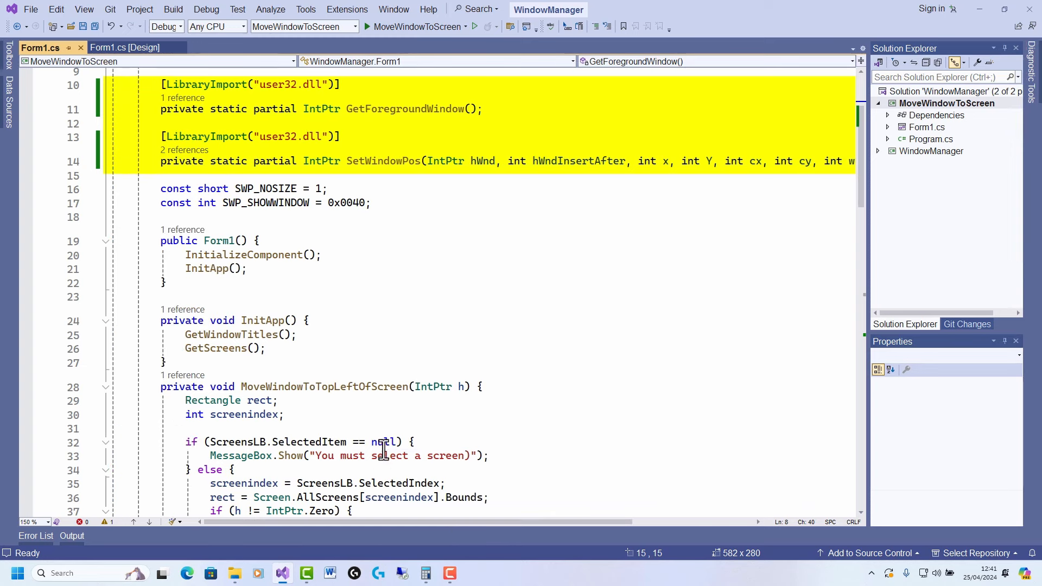
mouse_move(335, 313)
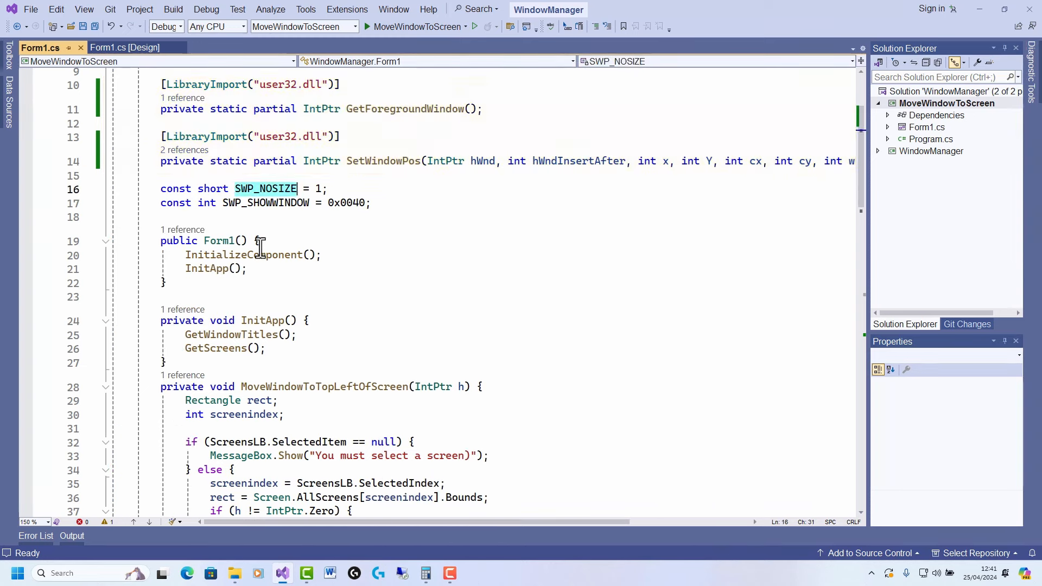
double_click(265, 203)
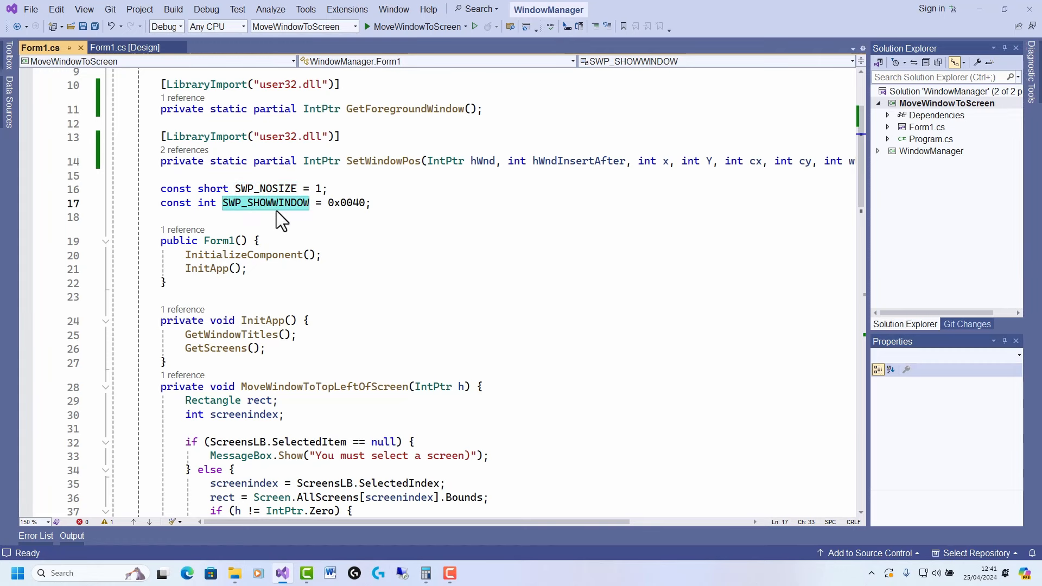
mouse_move(395, 311)
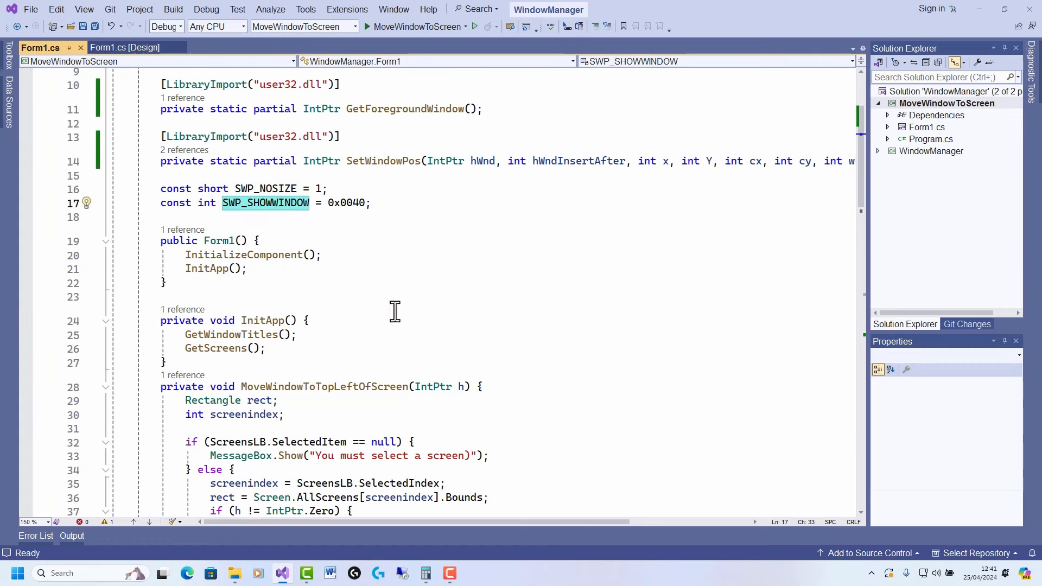
scroll(down, 3)
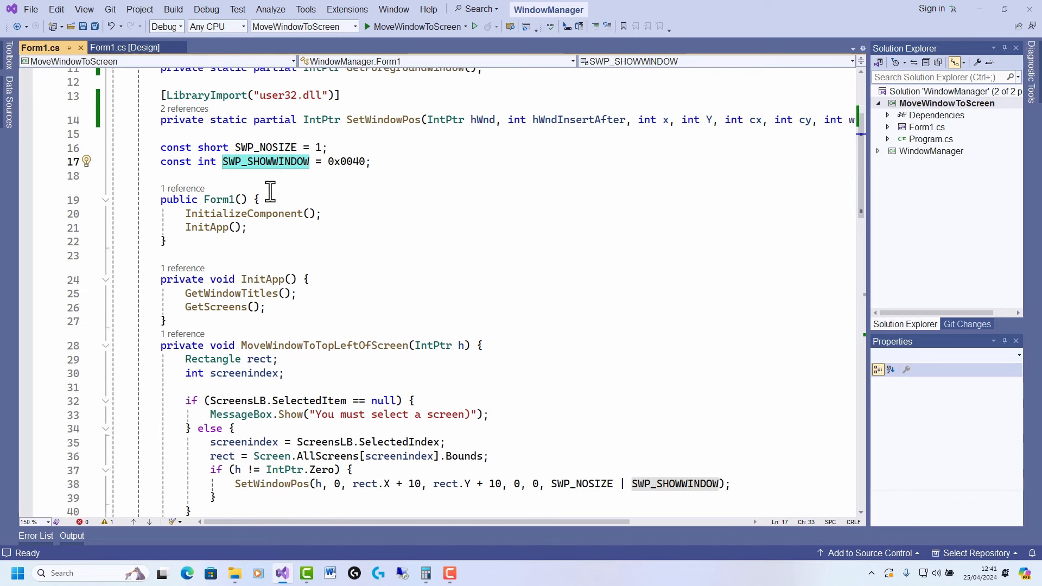
scroll(down, 3)
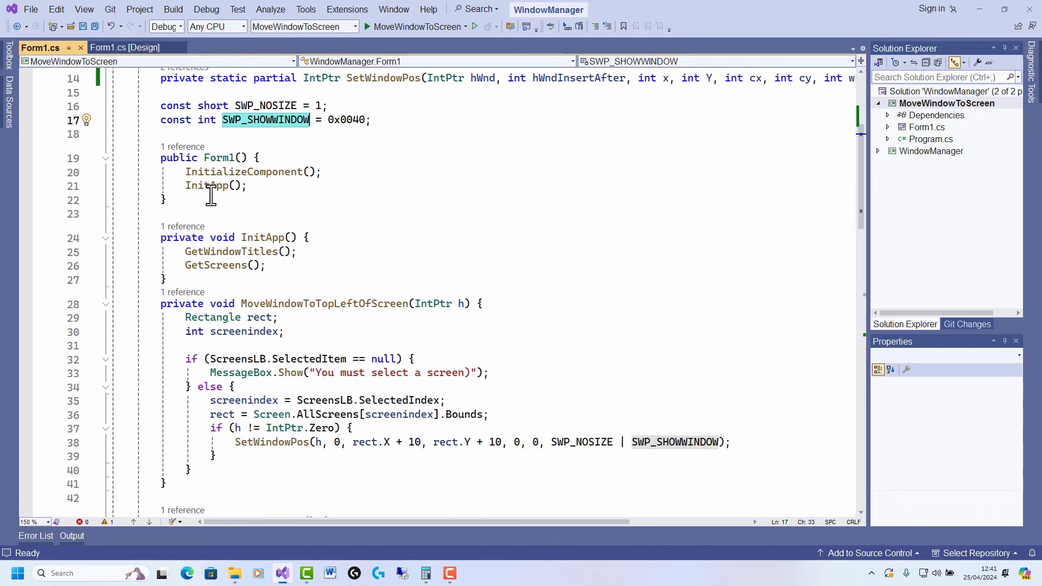
click(207, 185)
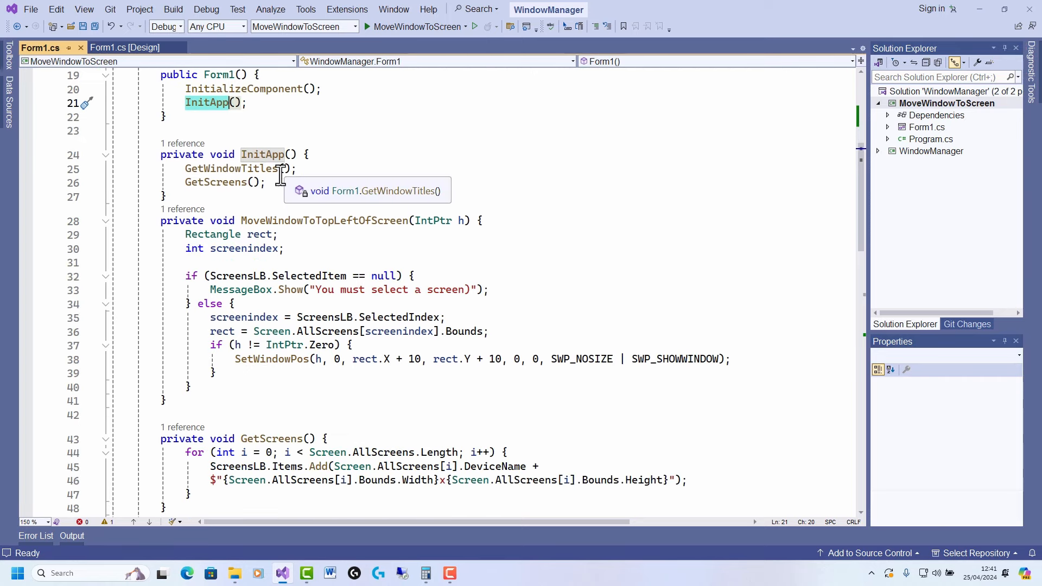
mouse_move(524, 258)
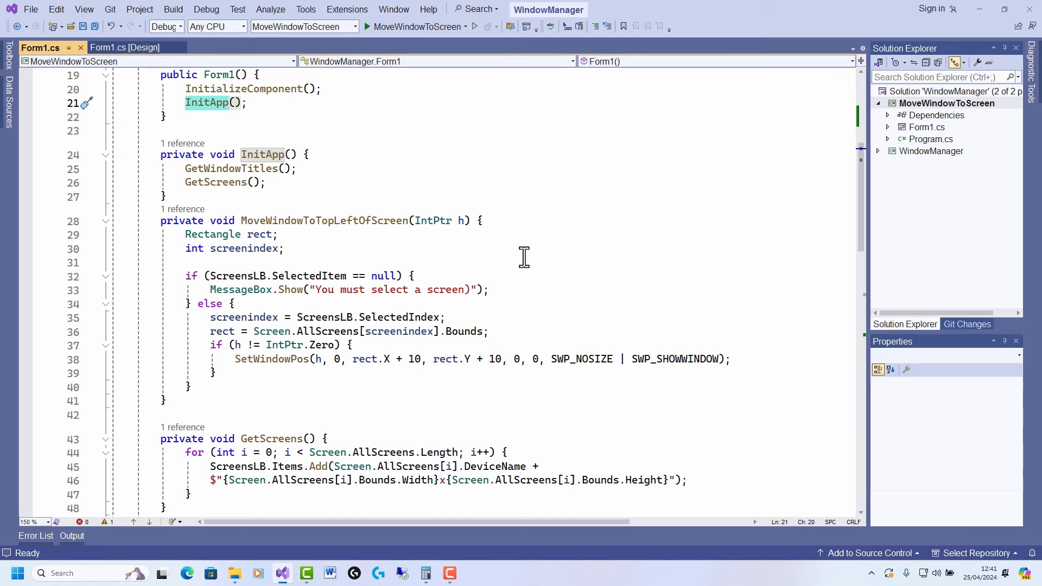
mouse_move(393, 9)
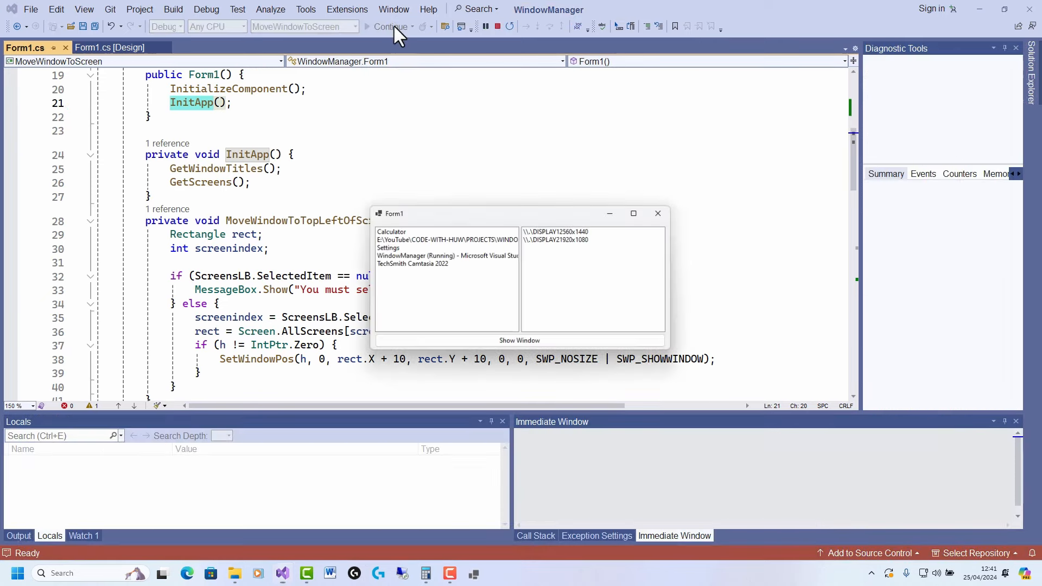
click(391, 27)
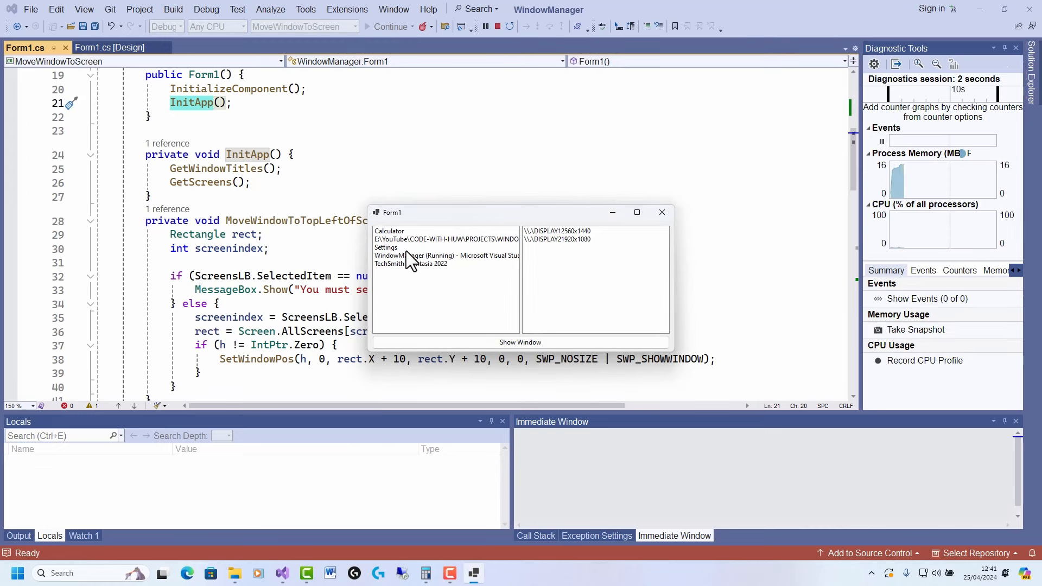
click(445, 239)
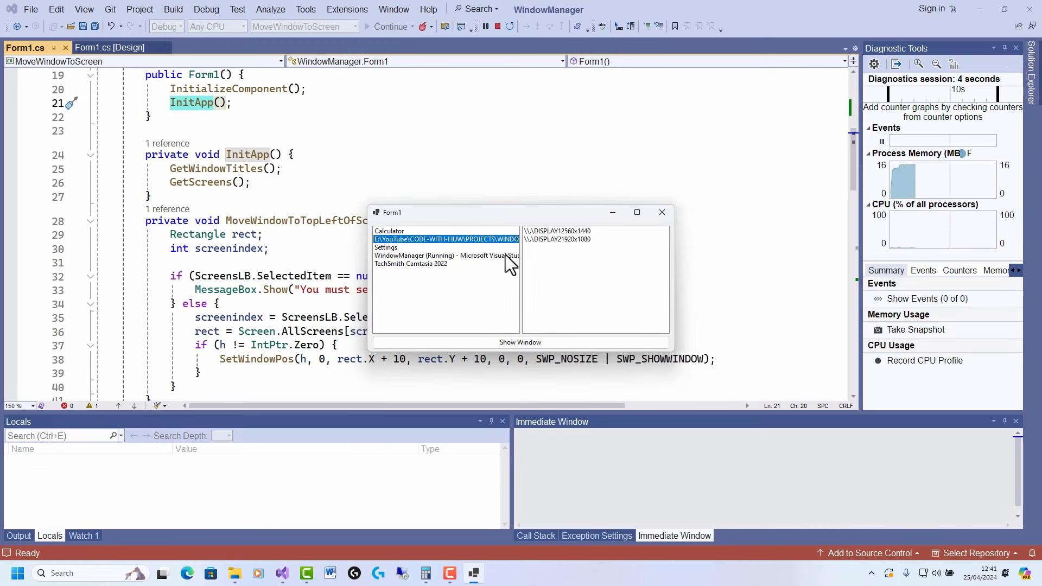
mouse_move(559, 245)
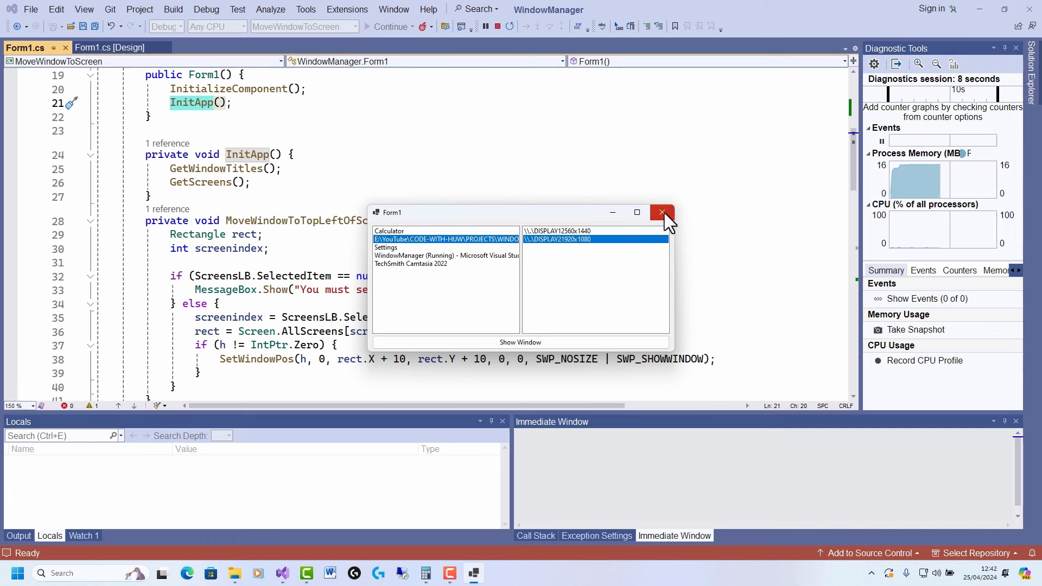
mouse_move(661, 212)
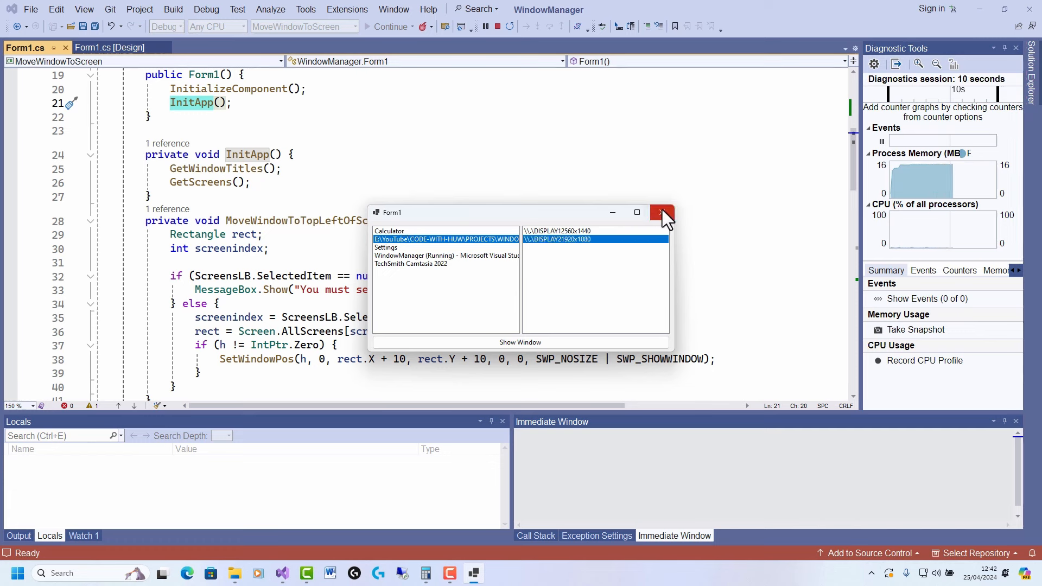
click(661, 212)
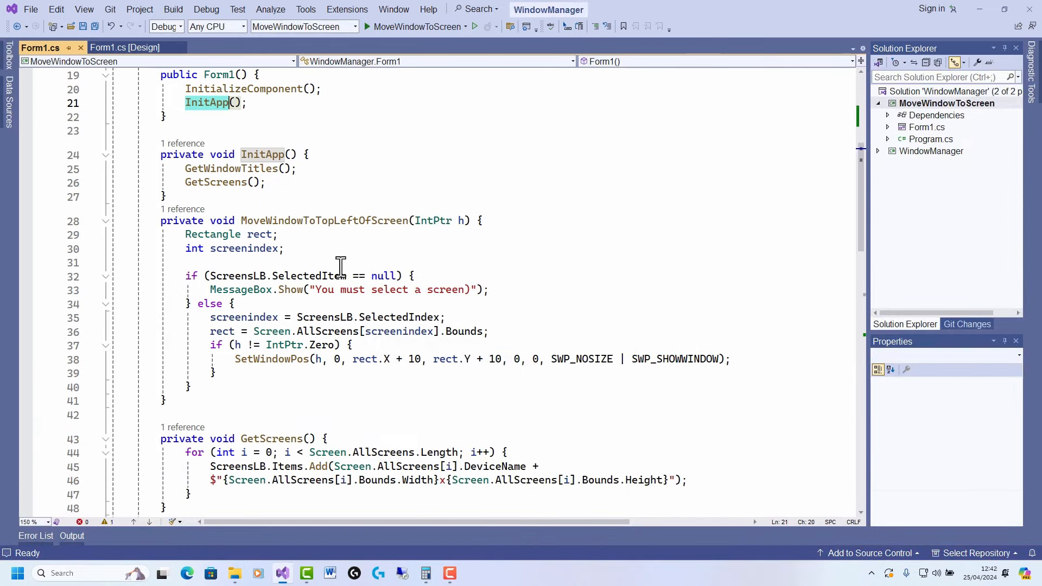
scroll(down, 3)
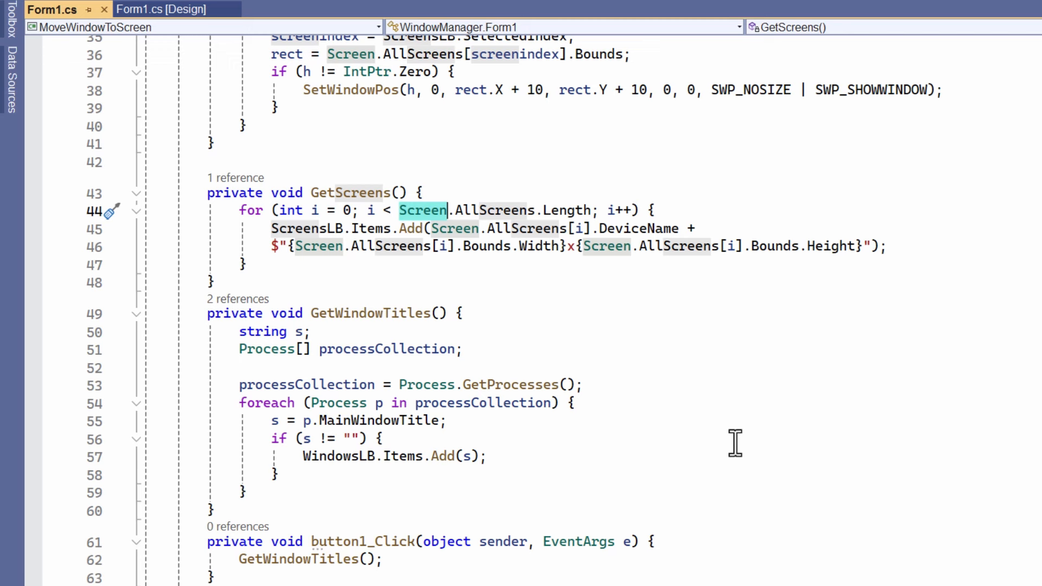
click(462, 313)
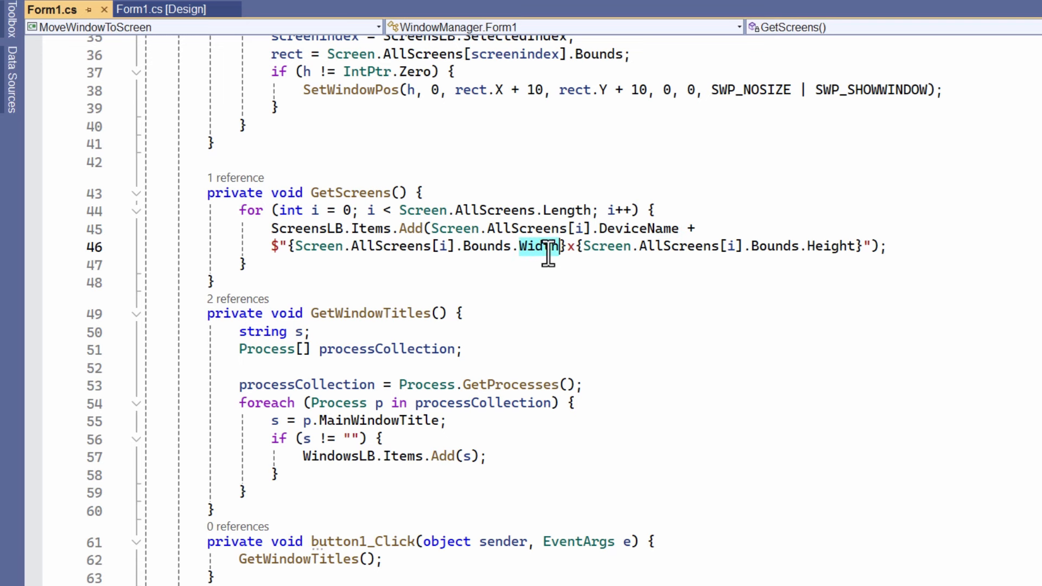
double_click(830, 246)
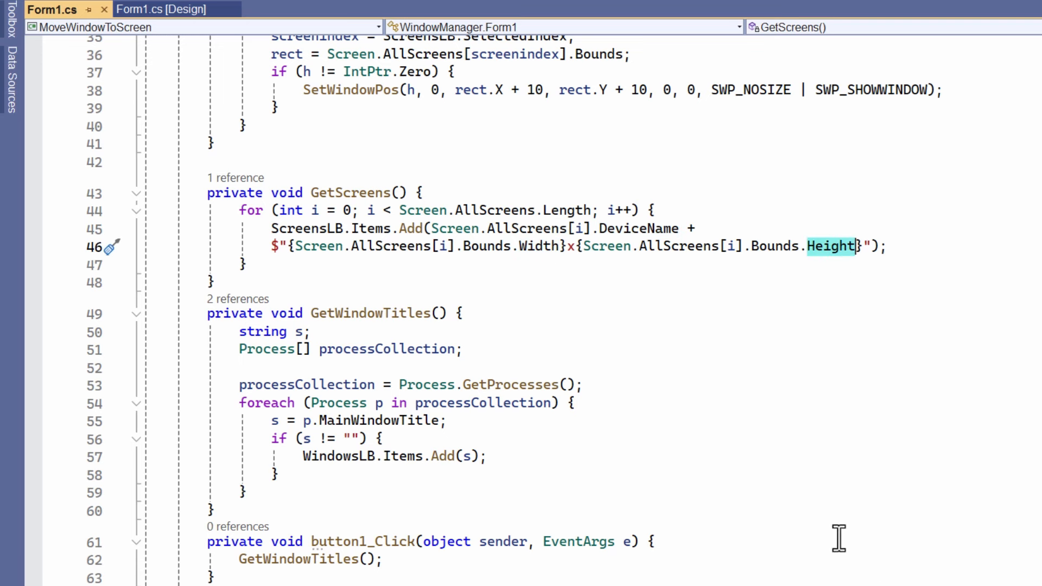
scroll(down, 3)
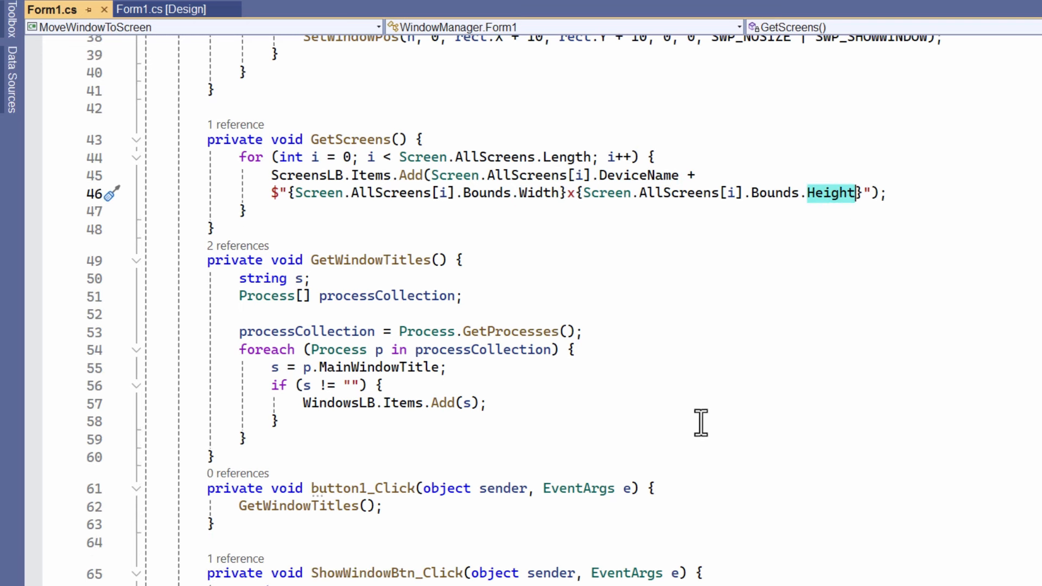
mouse_move(691, 436)
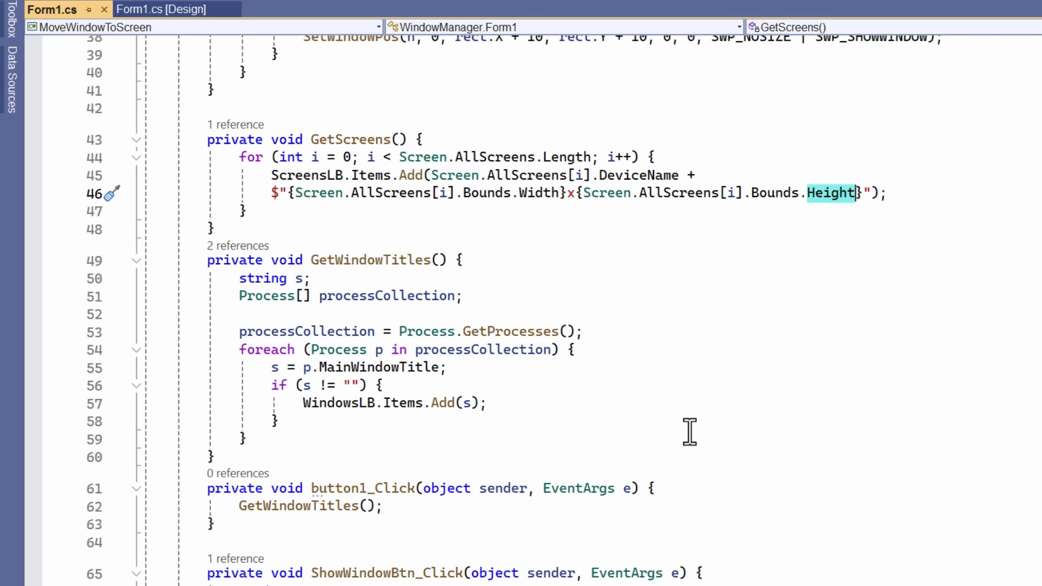
scroll(down, 3)
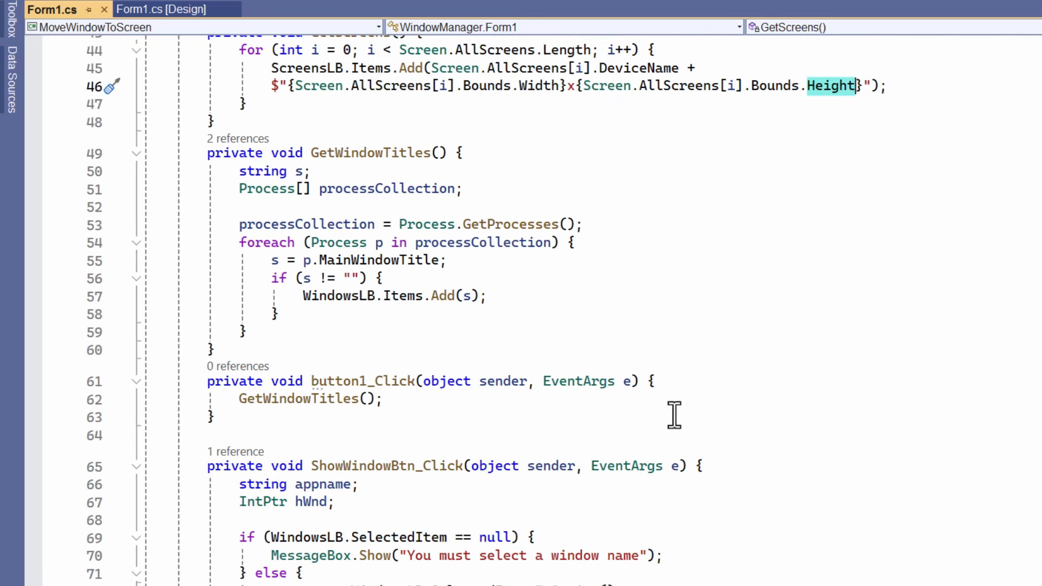
mouse_move(723, 195)
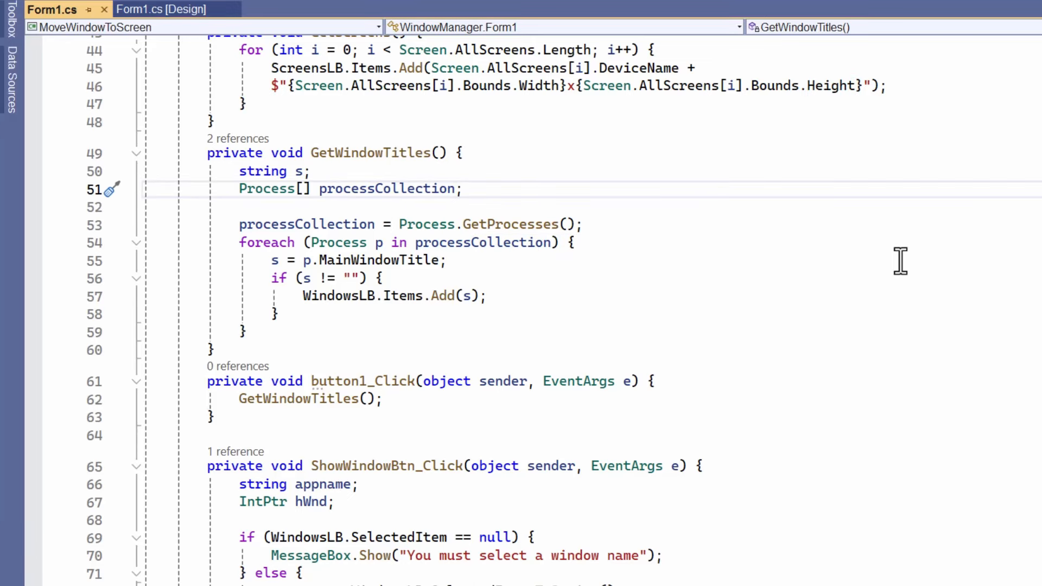
scroll(down, 3)
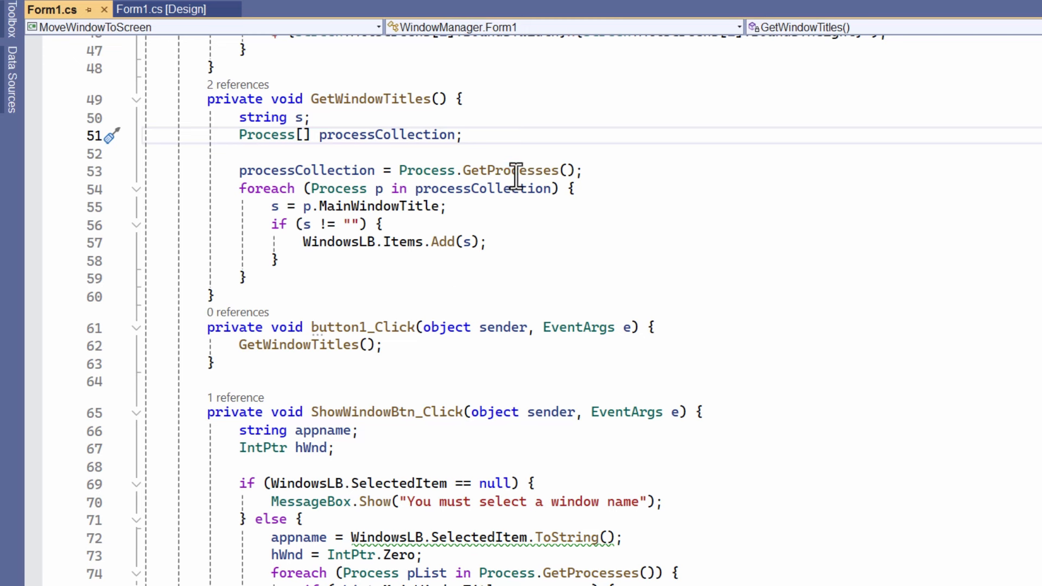
double_click(509, 170)
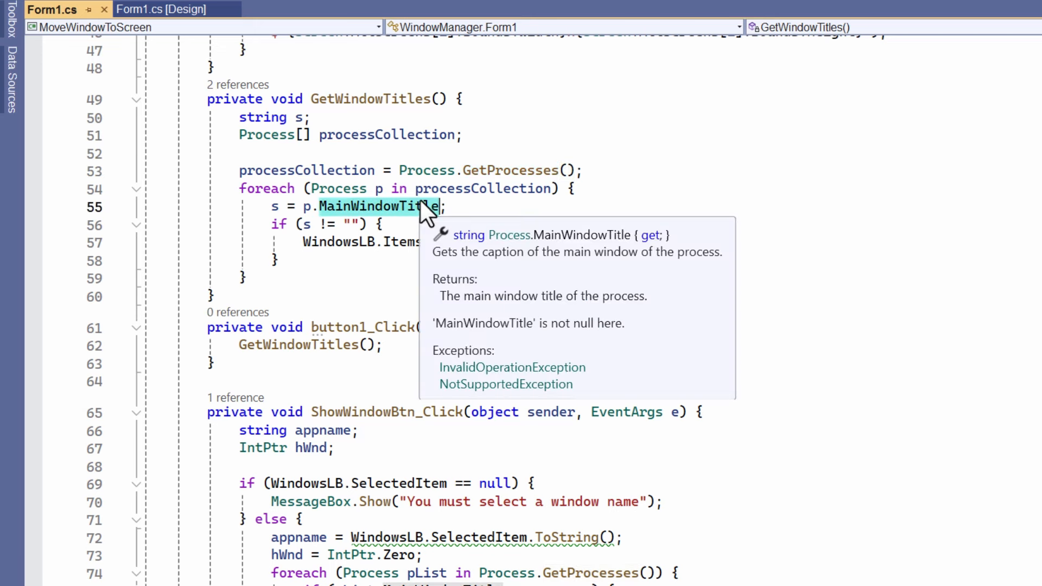
mouse_move(915, 191)
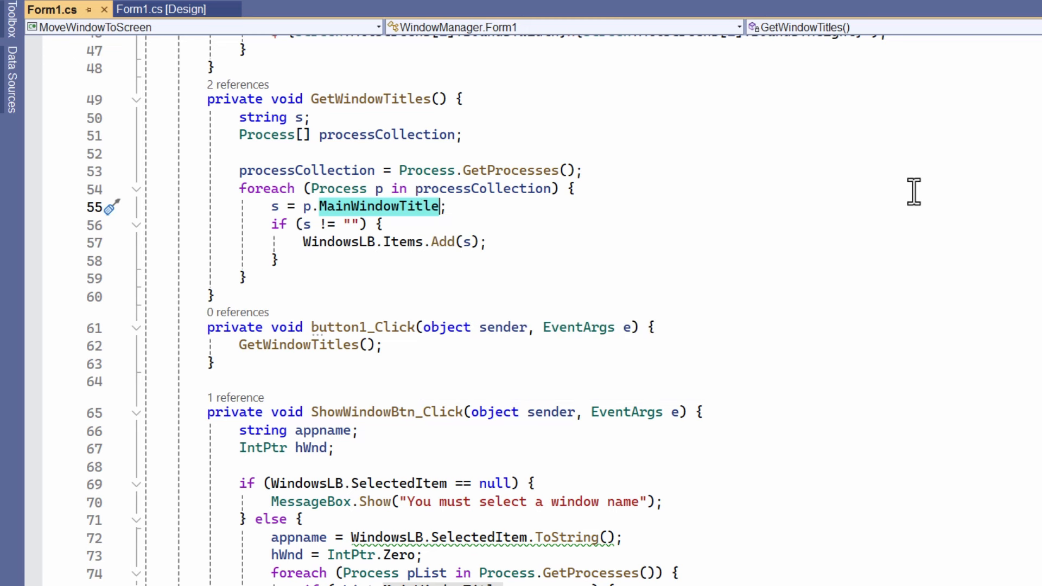
mouse_move(717, 354)
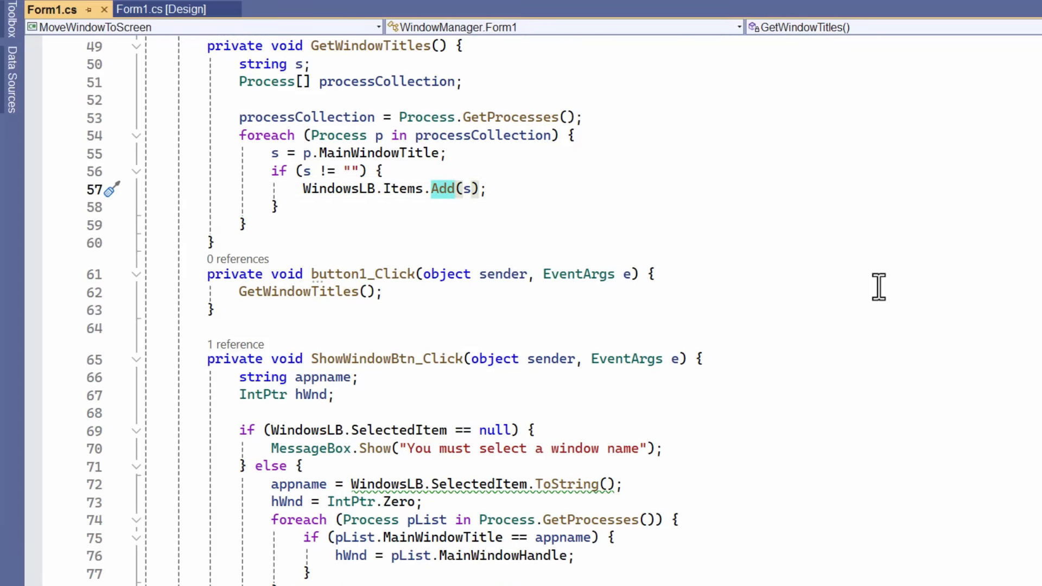
scroll(down, 3)
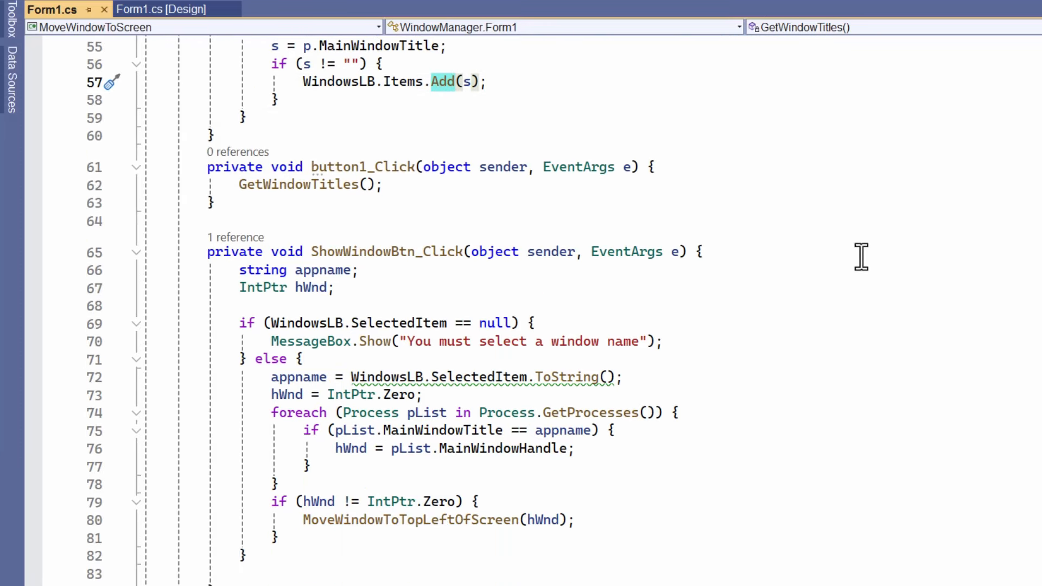
scroll(down, 3)
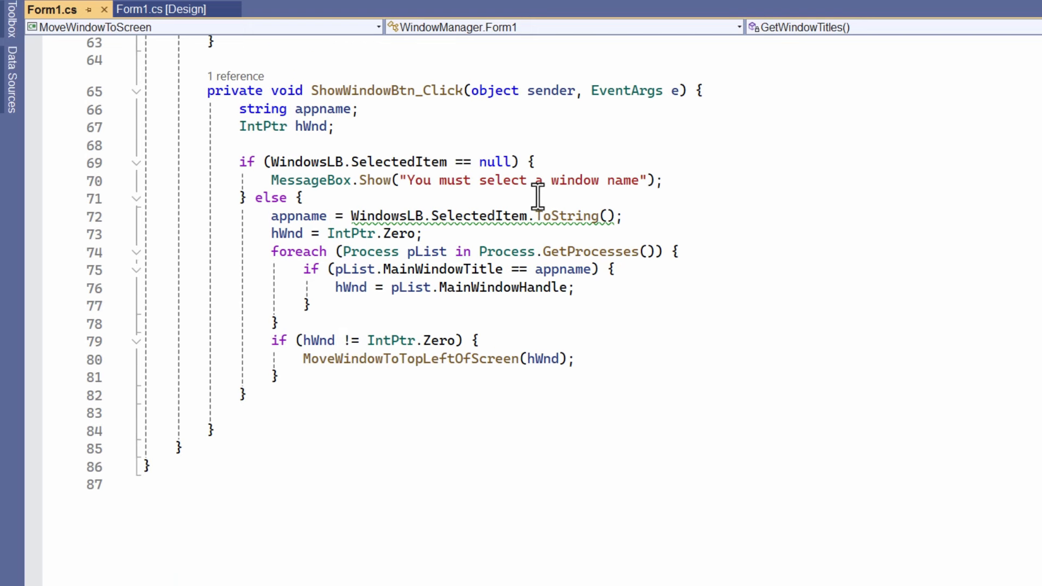
mouse_move(498, 128)
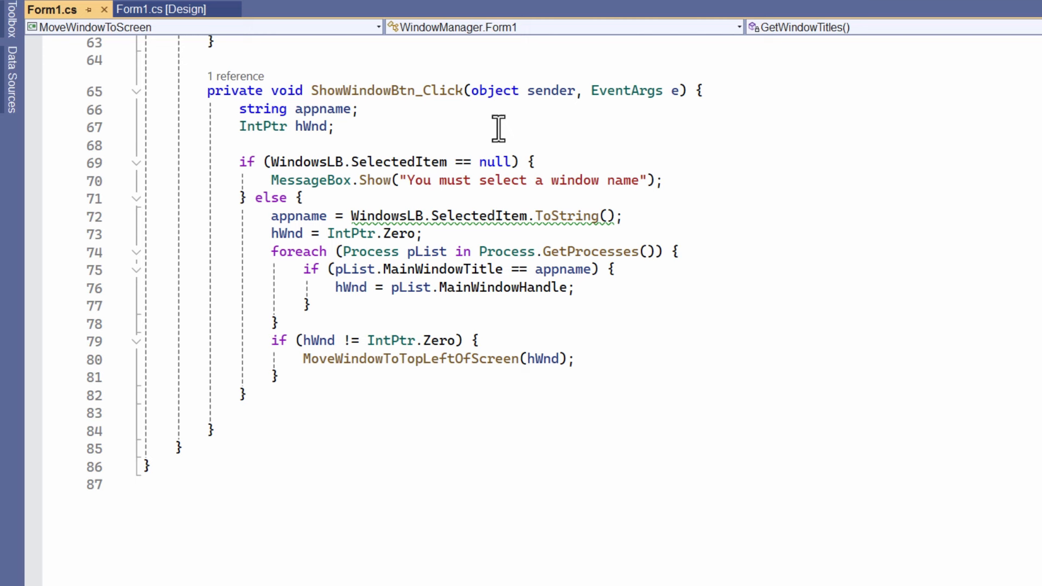
mouse_move(888, 319)
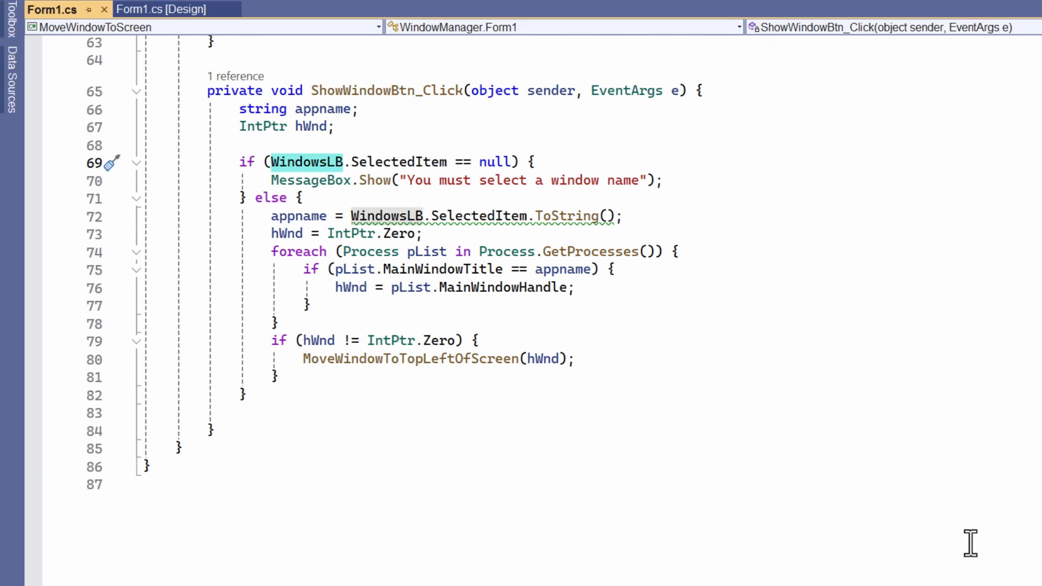
mouse_move(736, 456)
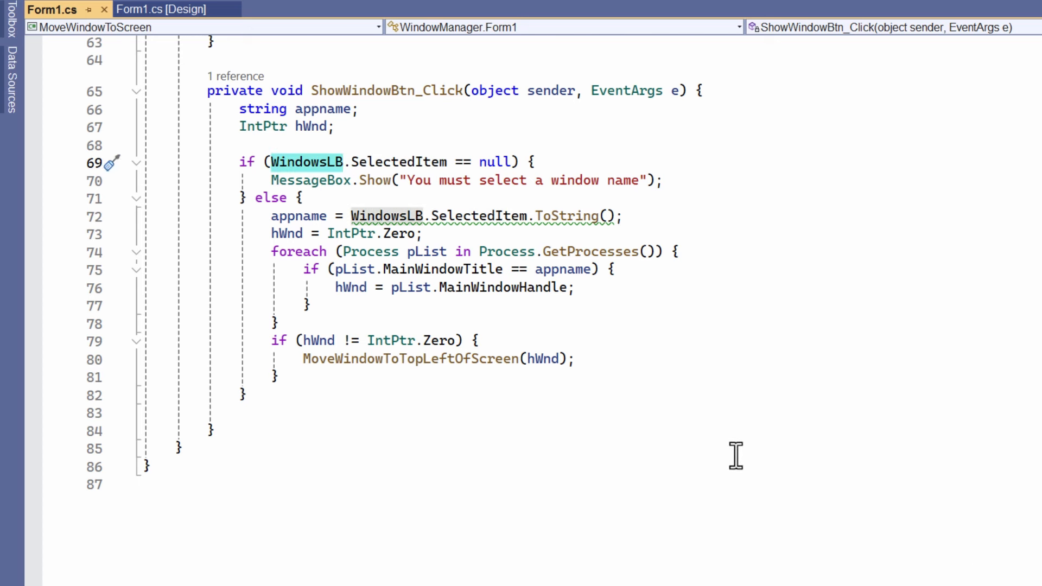
mouse_move(640, 452)
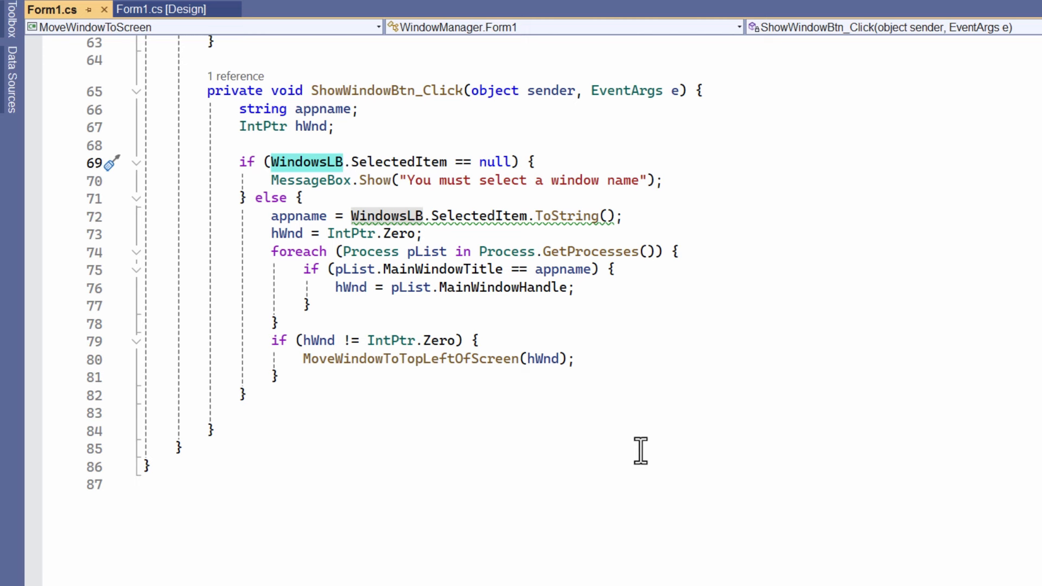
mouse_move(591, 388)
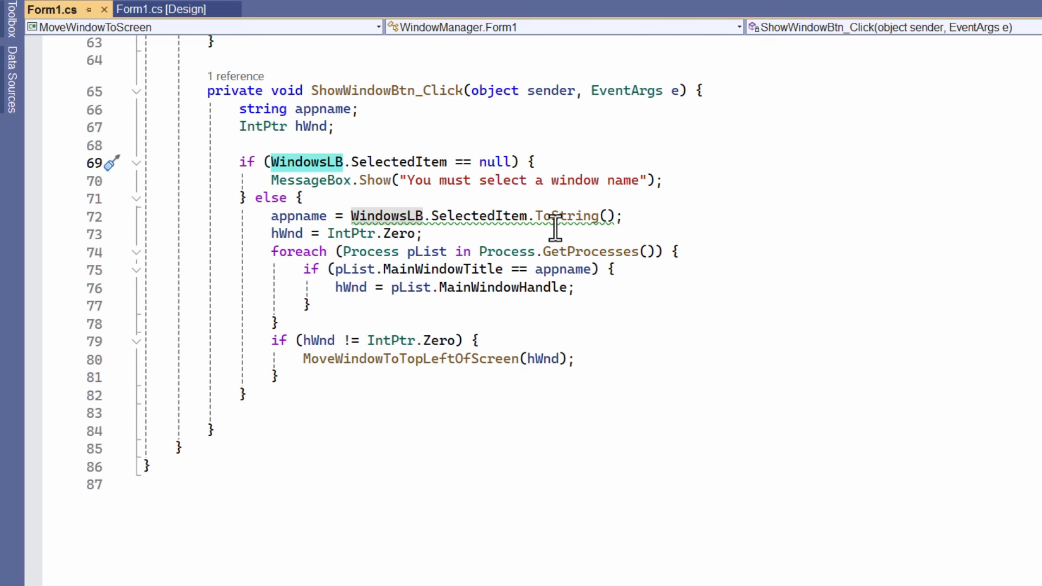
mouse_move(568, 215)
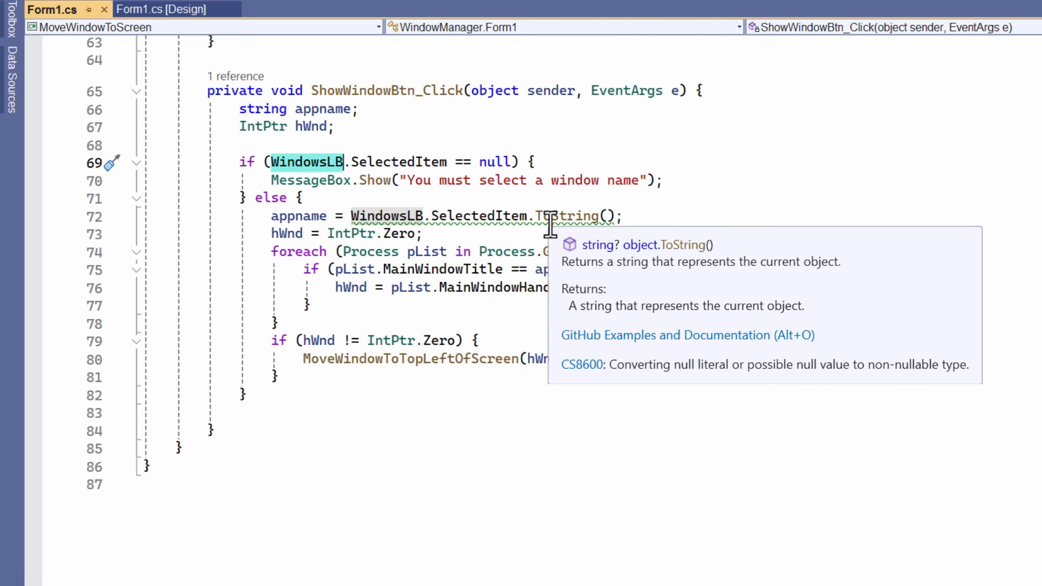
mouse_move(404, 162)
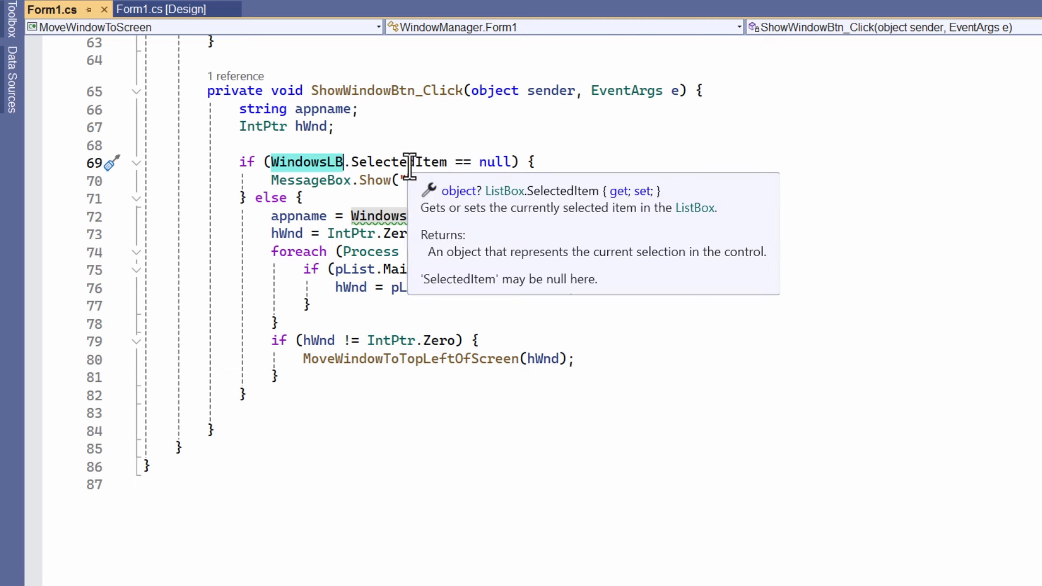
mouse_move(743, 286)
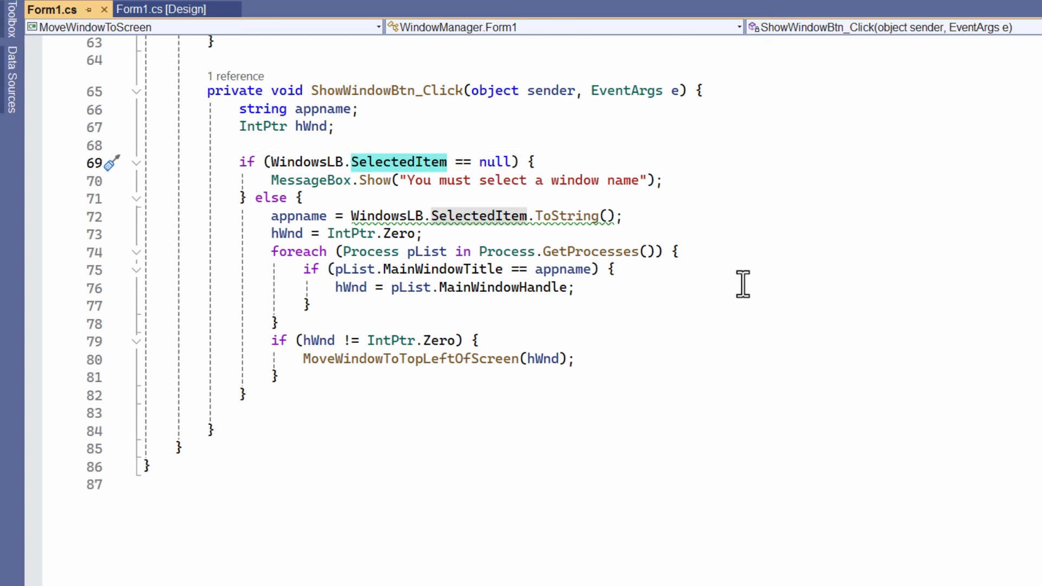
mouse_move(482, 251)
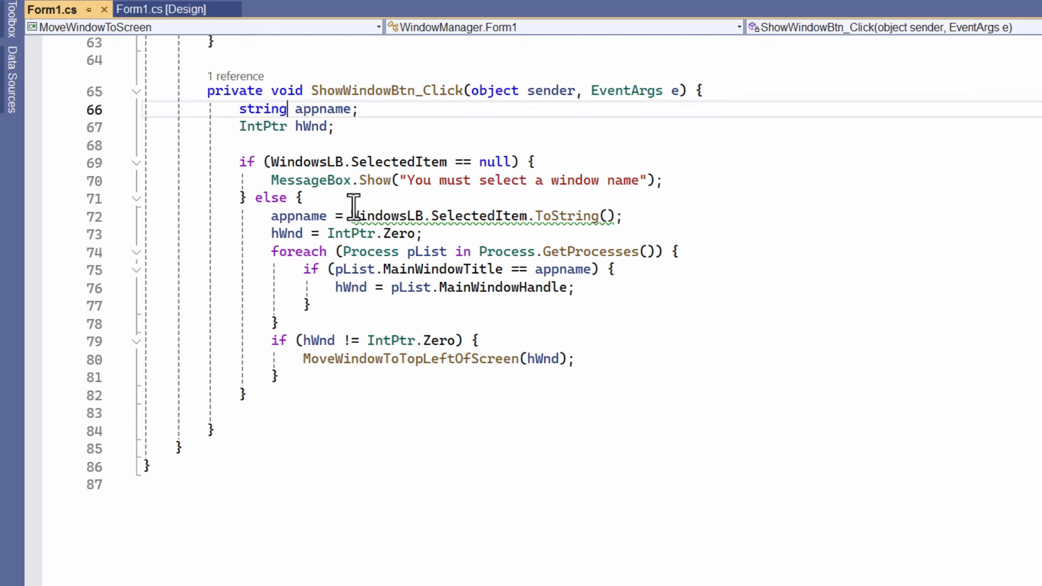
Step: Add '?' after string in the appname declaration on line 66
text(?)
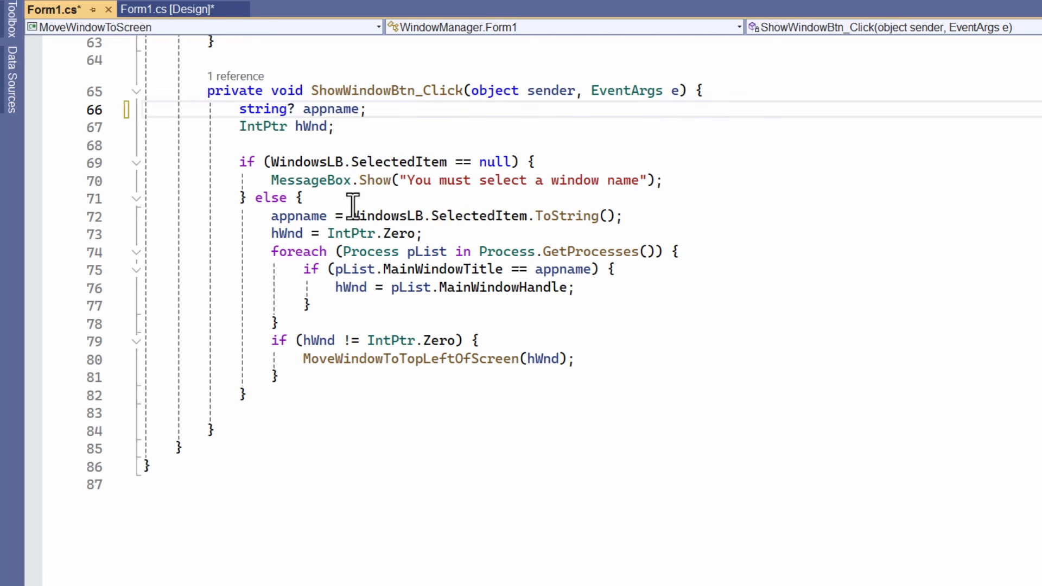
mouse_move(551, 464)
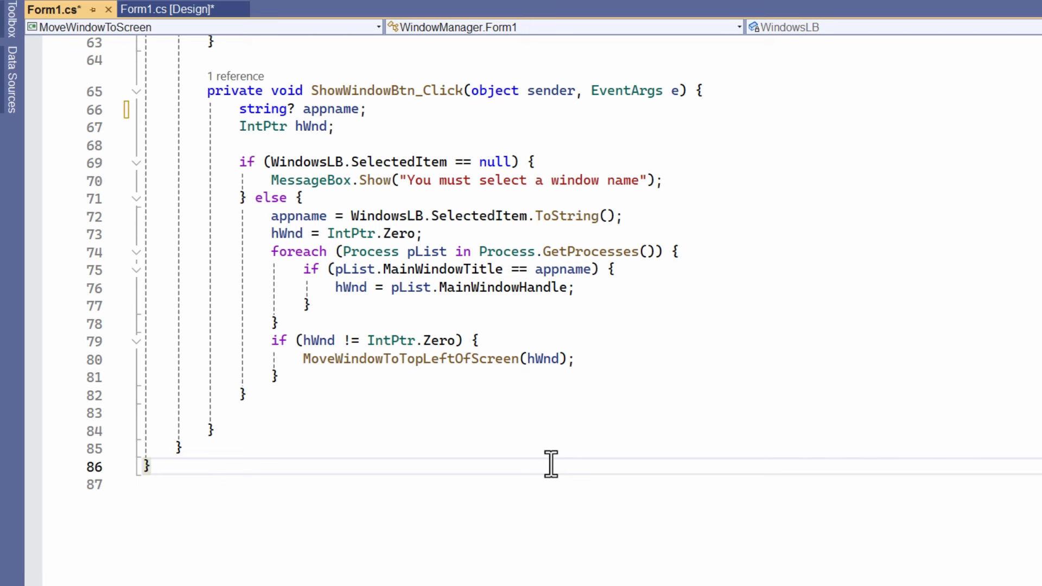
Step: Select the MoveWindowToTopLeftOfScreen call on line 80 and open its context menu
click(151, 466)
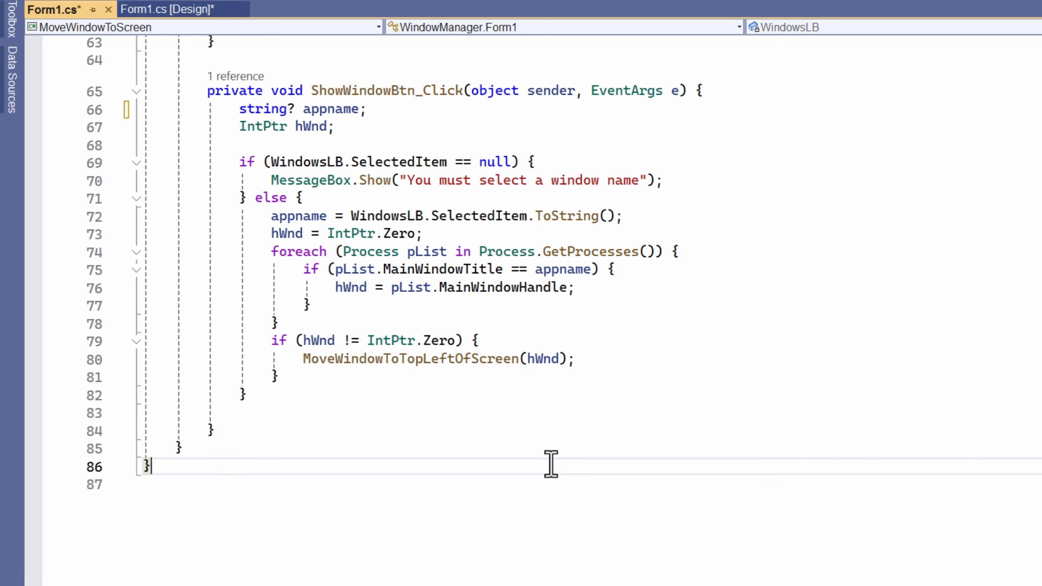
mouse_move(295, 249)
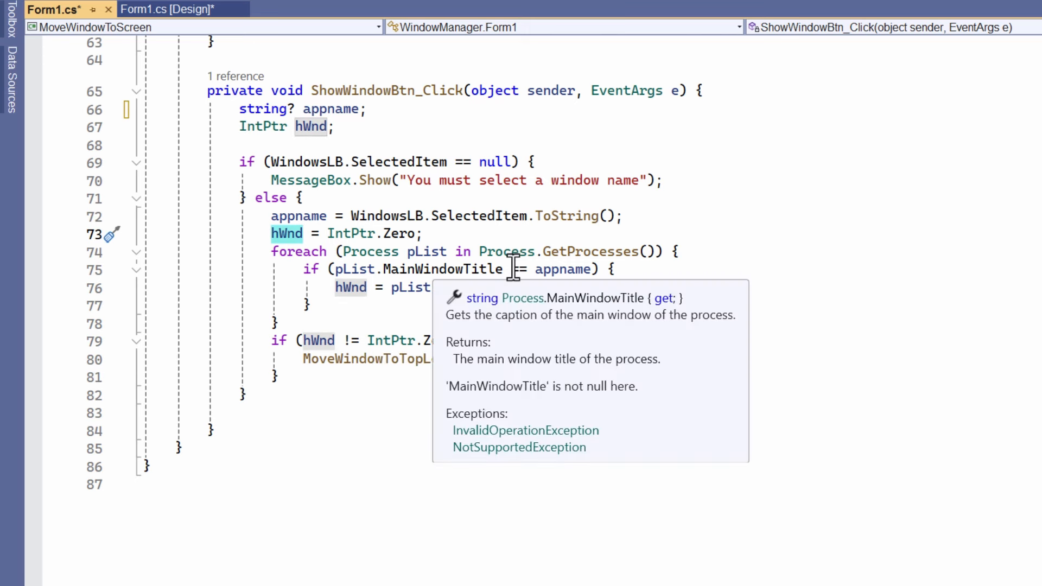
mouse_move(791, 380)
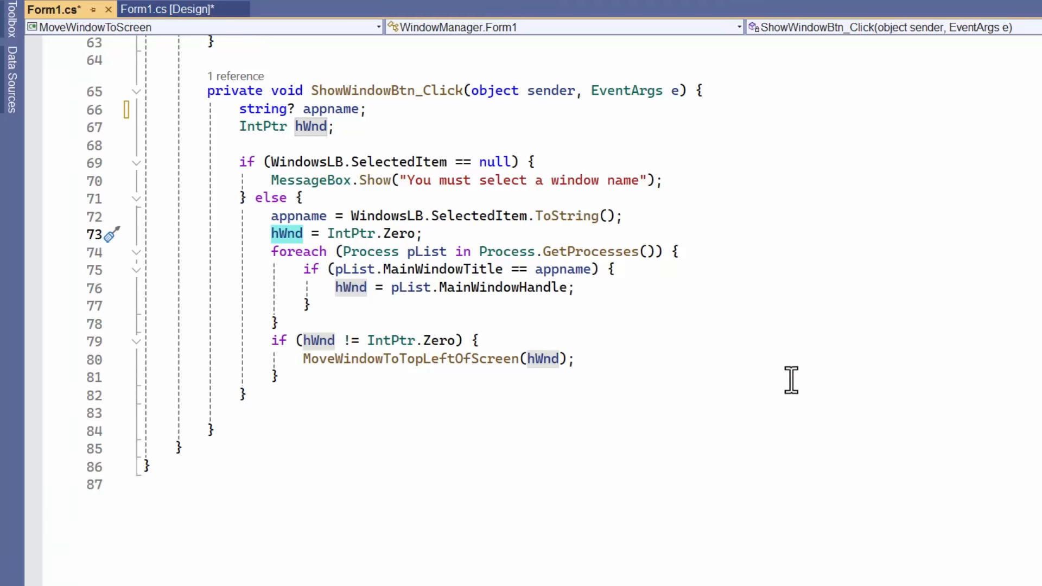
click(471, 269)
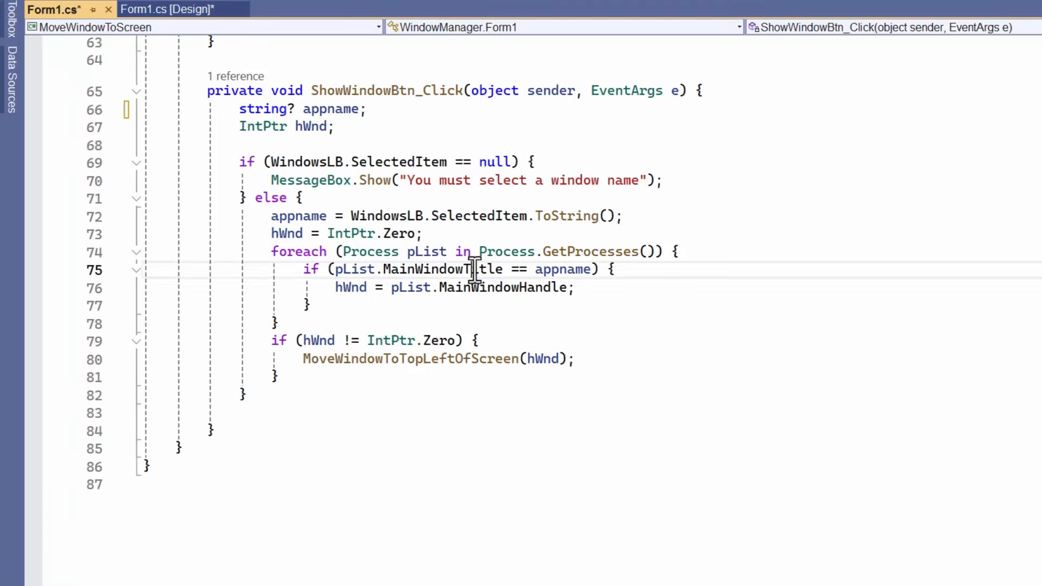
double_click(411, 359)
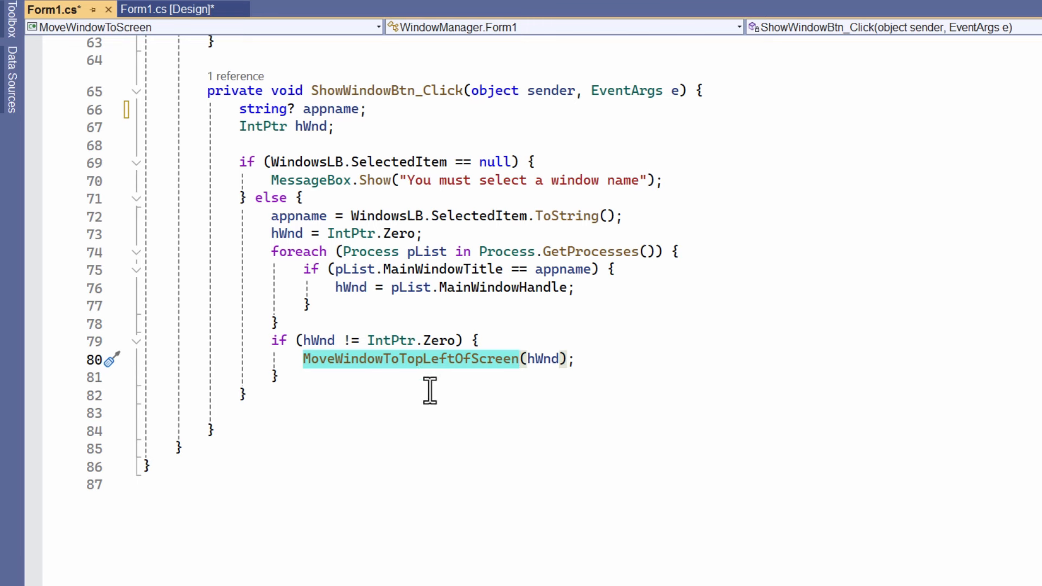
right_click(410, 359)
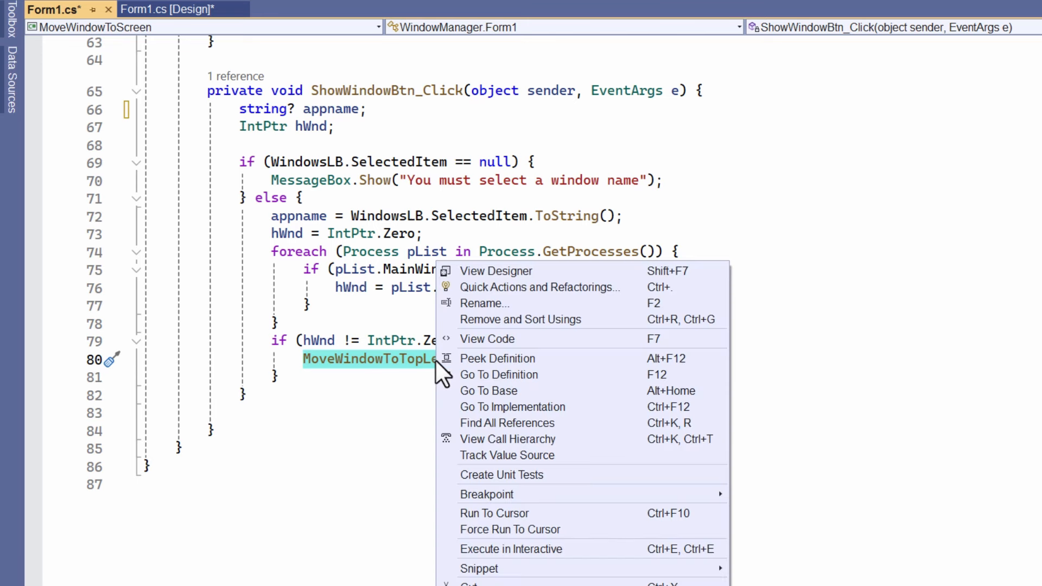
Step: Go to MoveWindowToTopLeftOfScreen's definition and highlight SWP_NOSIZE, SWP_SHOWWINDOW and 0x0040
click(498, 374)
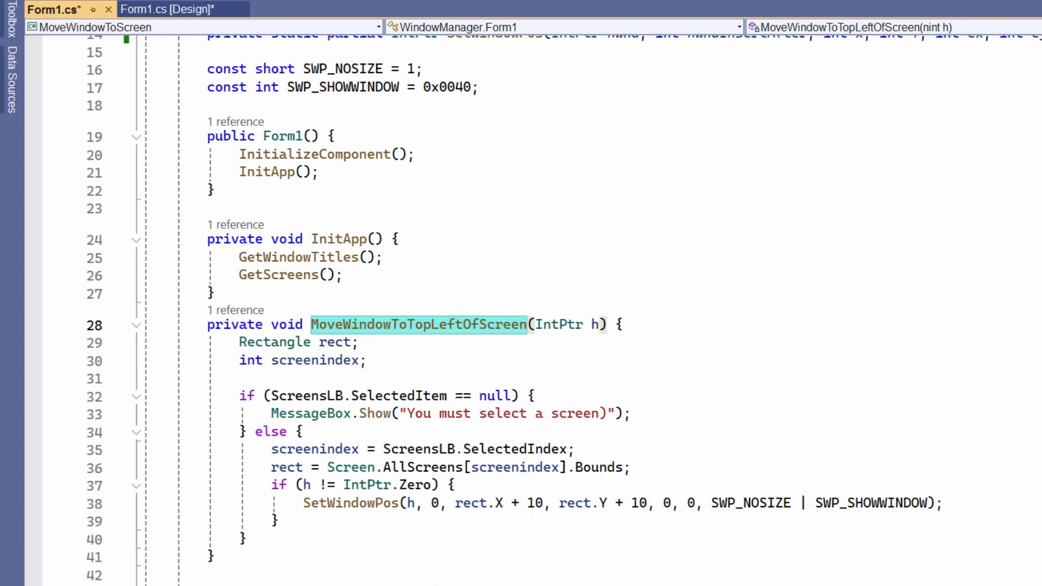
mouse_move(352, 503)
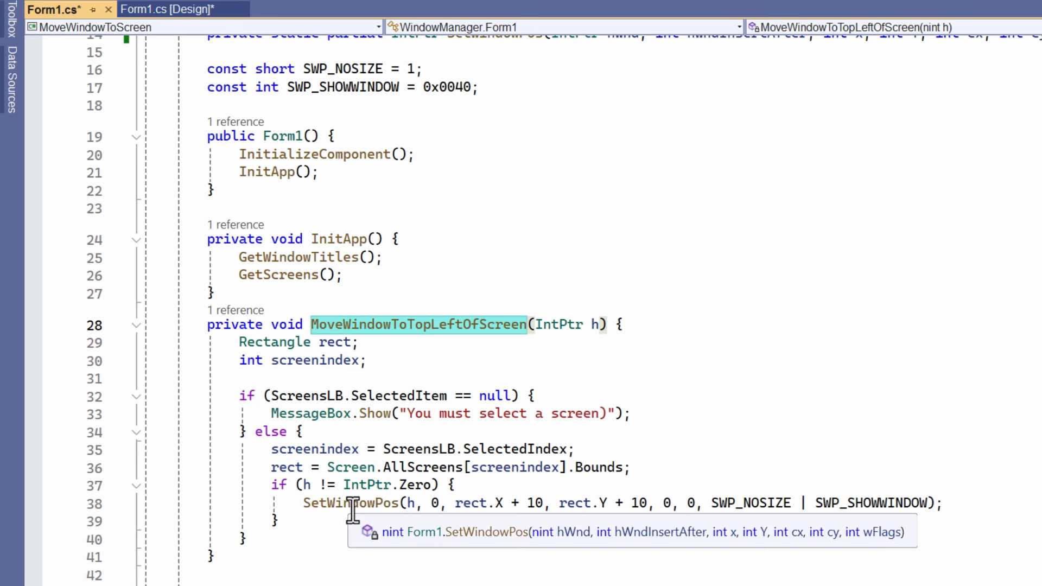
click(352, 503)
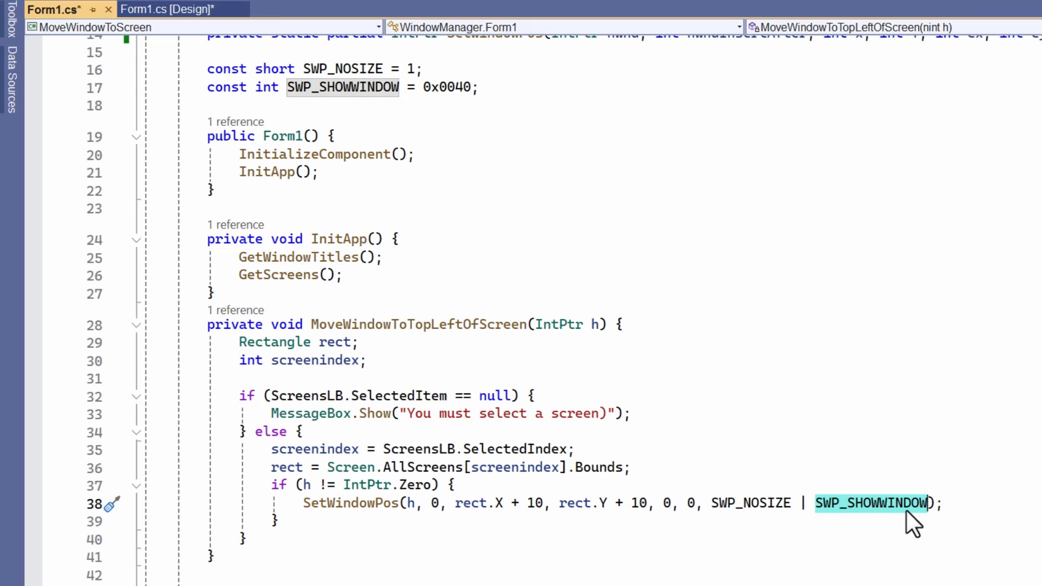
double_click(746, 503)
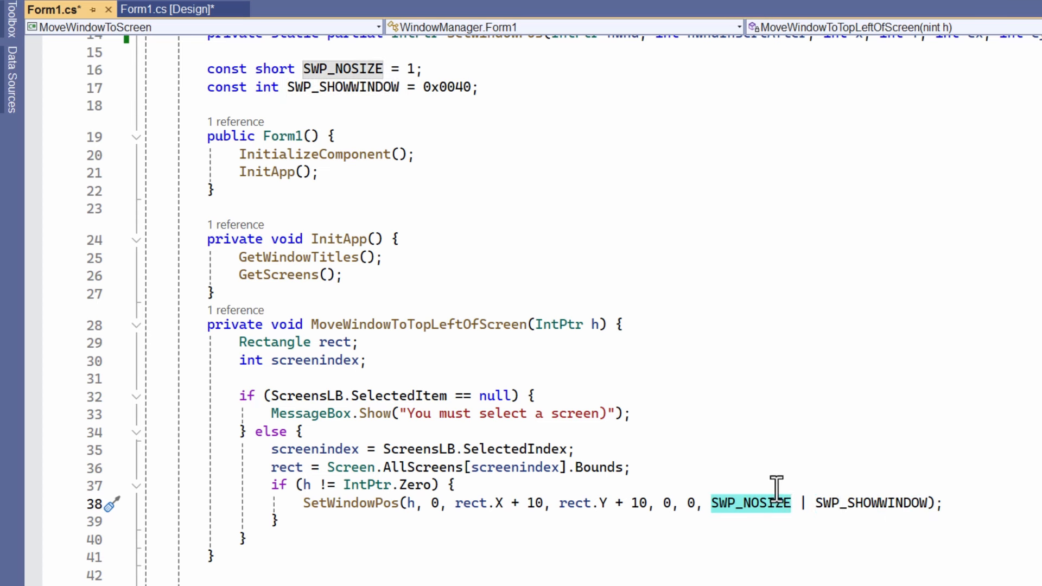
mouse_move(797, 503)
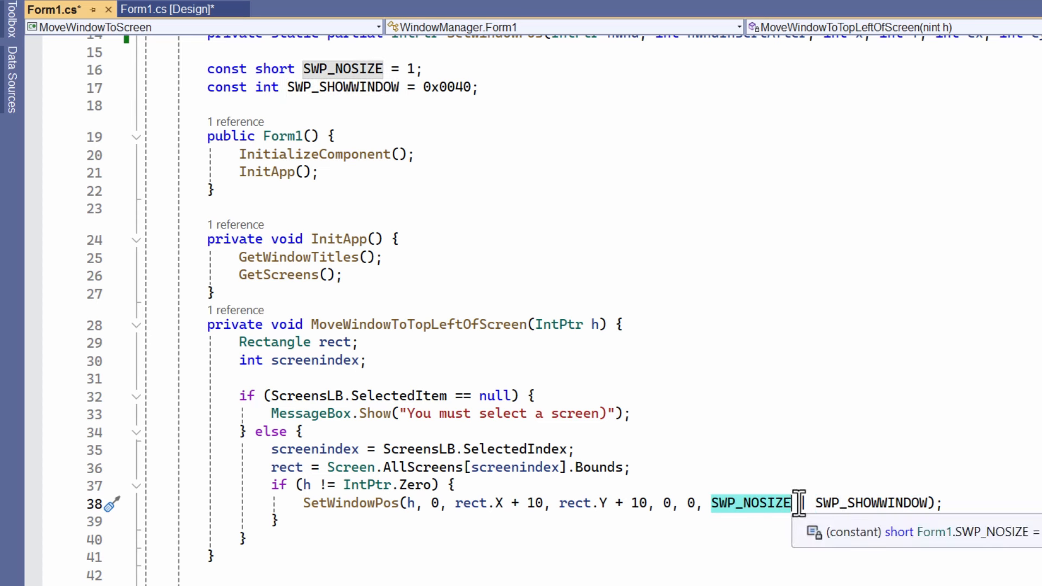
mouse_move(1000, 404)
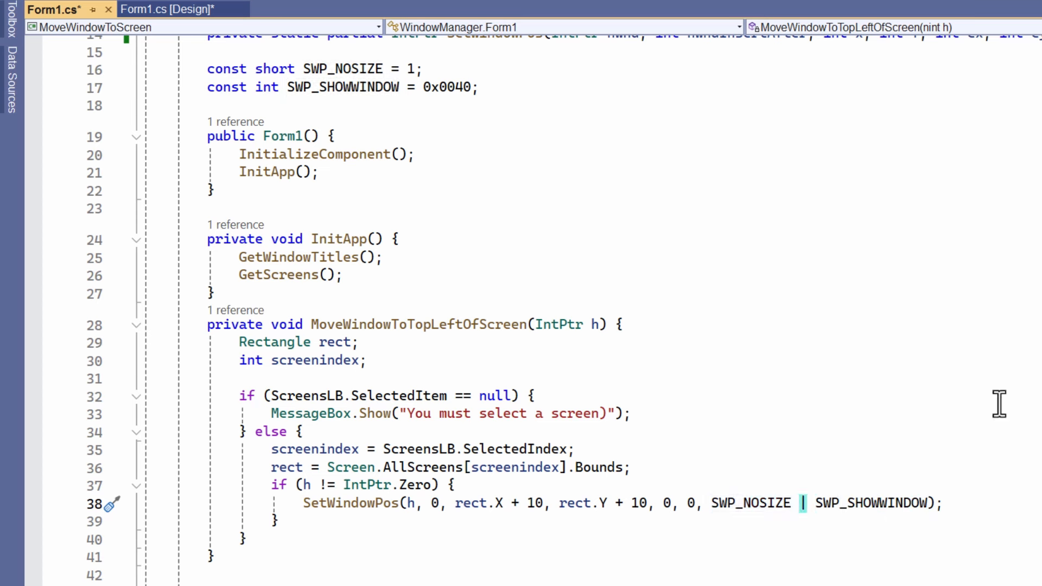
double_click(749, 503)
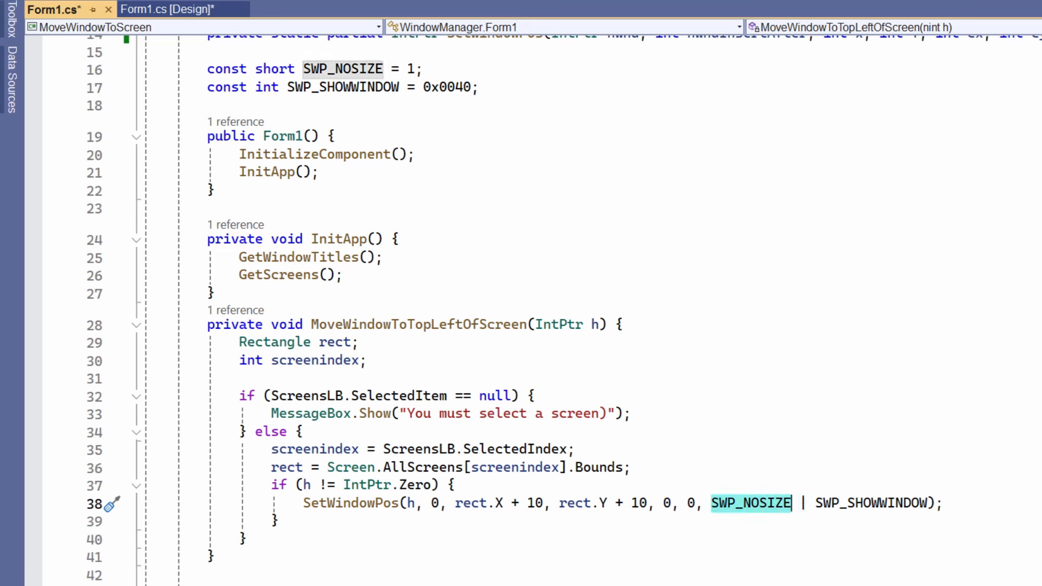
double_click(871, 503)
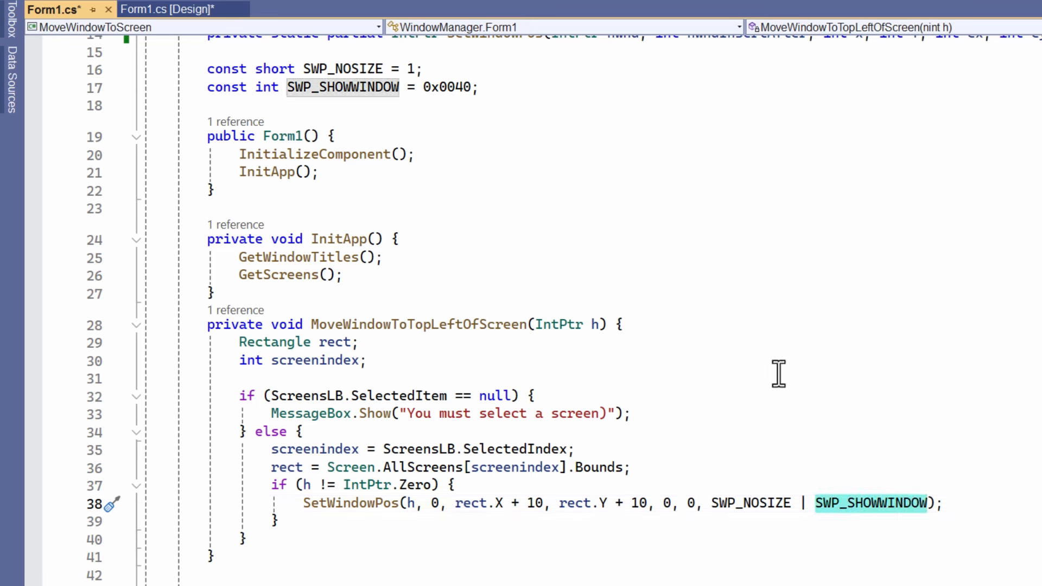
mouse_move(449, 87)
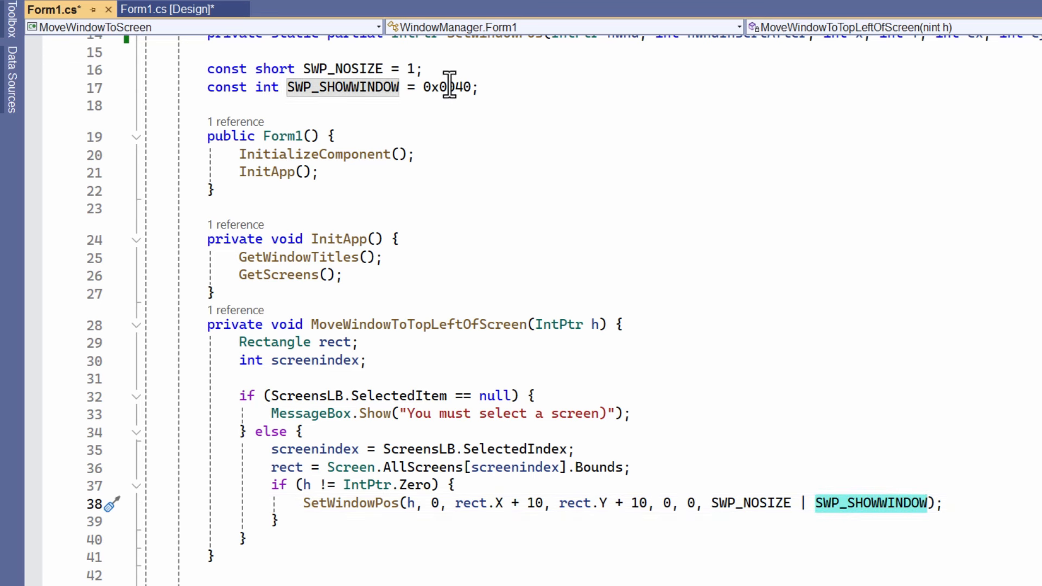
double_click(447, 87)
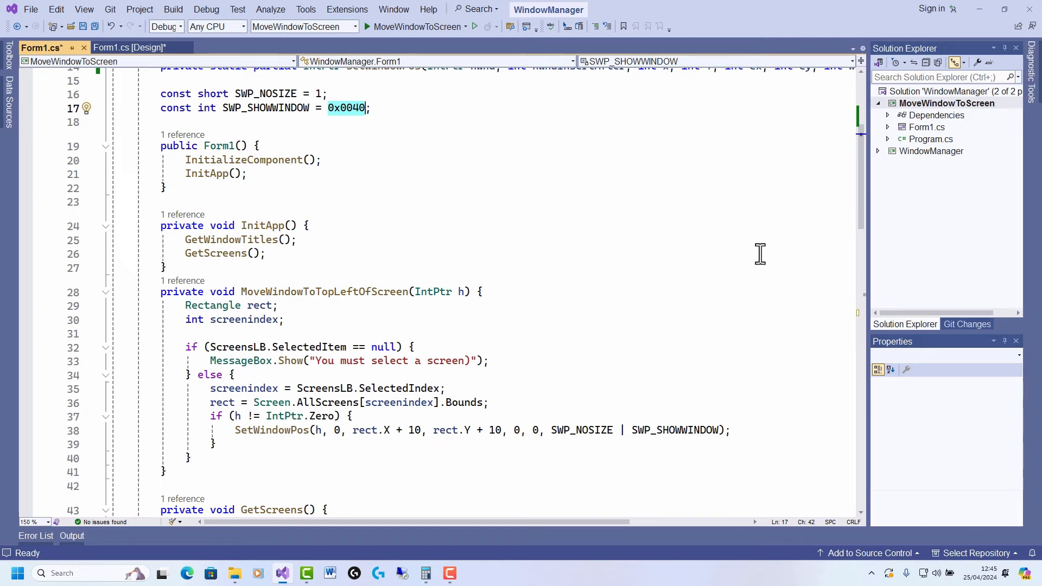
mouse_move(573, 253)
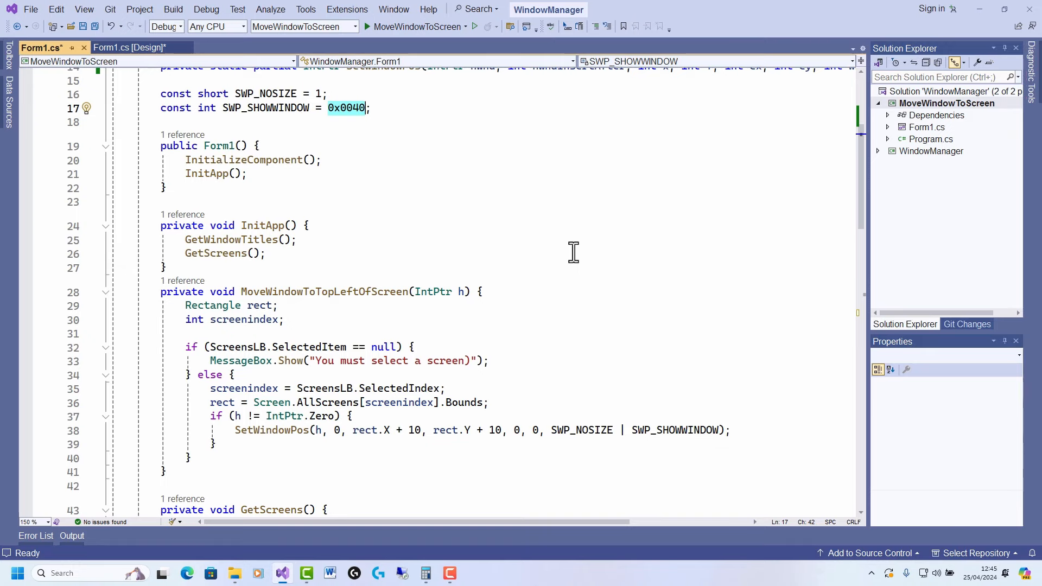